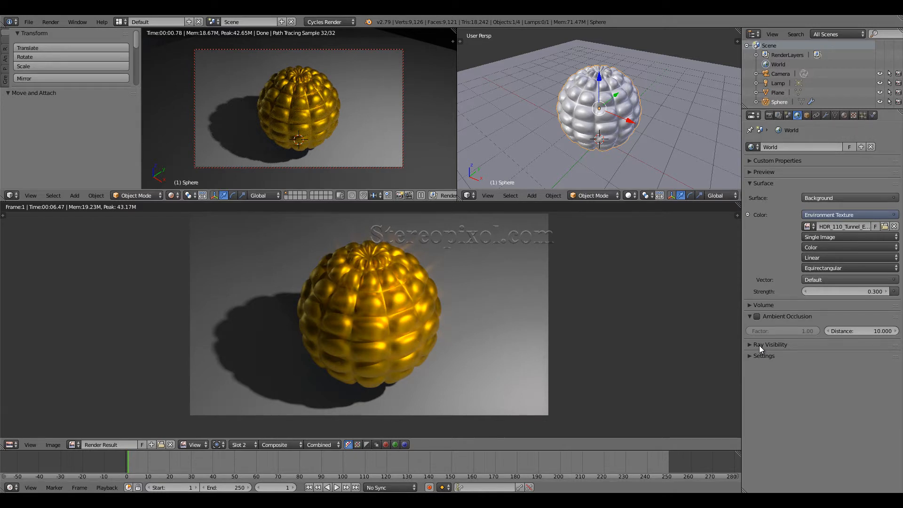
mouse_move(315, 383)
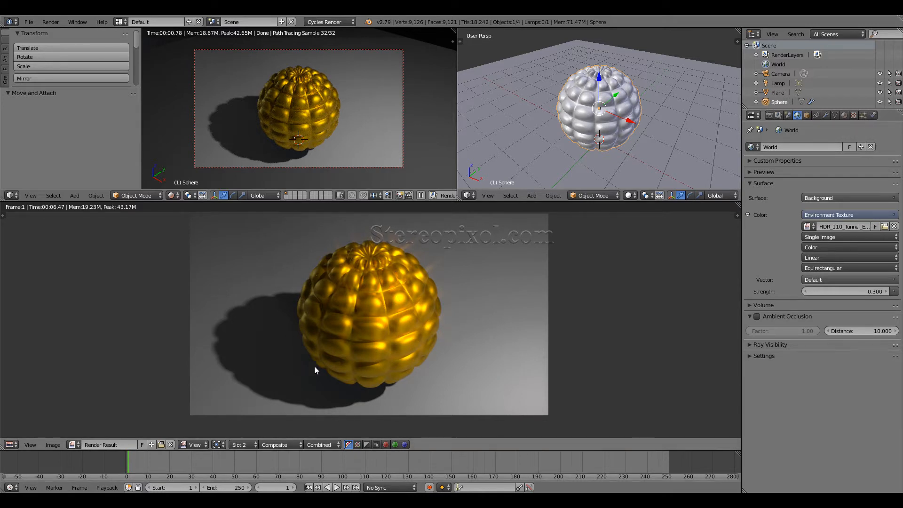
mouse_move(409, 262)
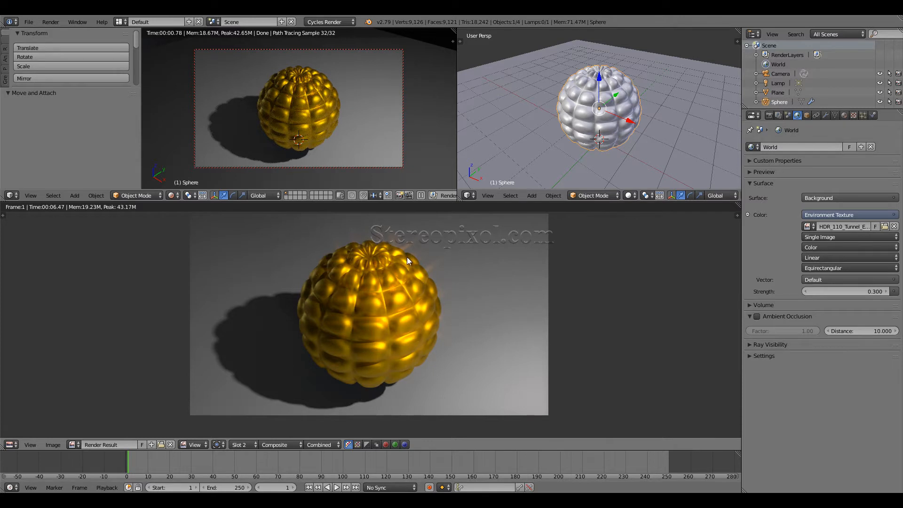
mouse_move(382, 306)
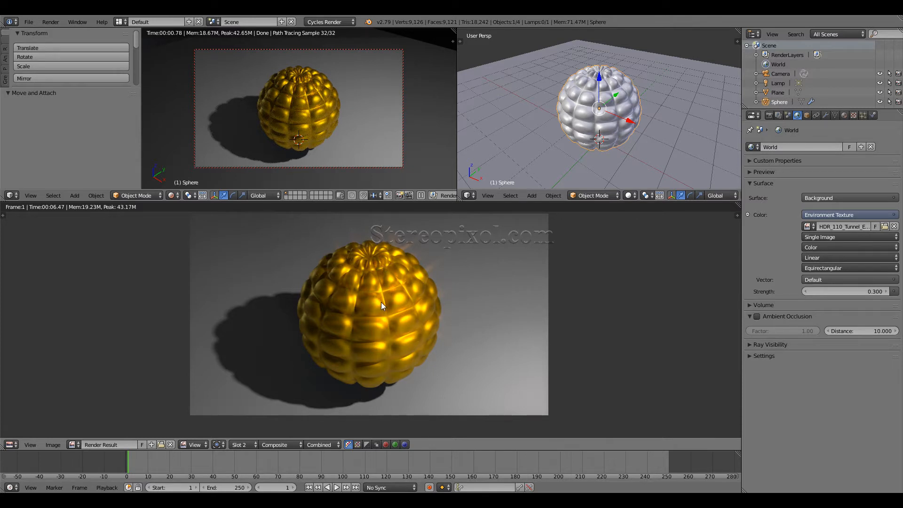
mouse_move(413, 247)
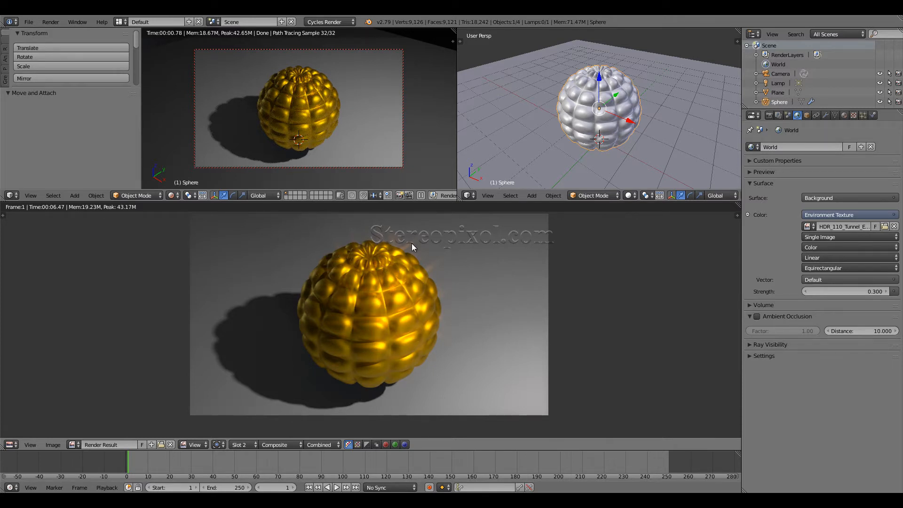
mouse_move(401, 273)
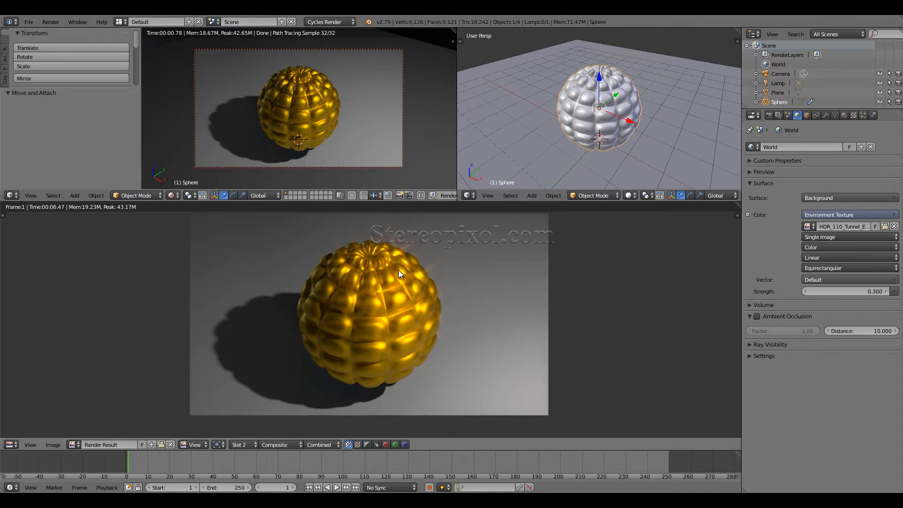
mouse_move(457, 245)
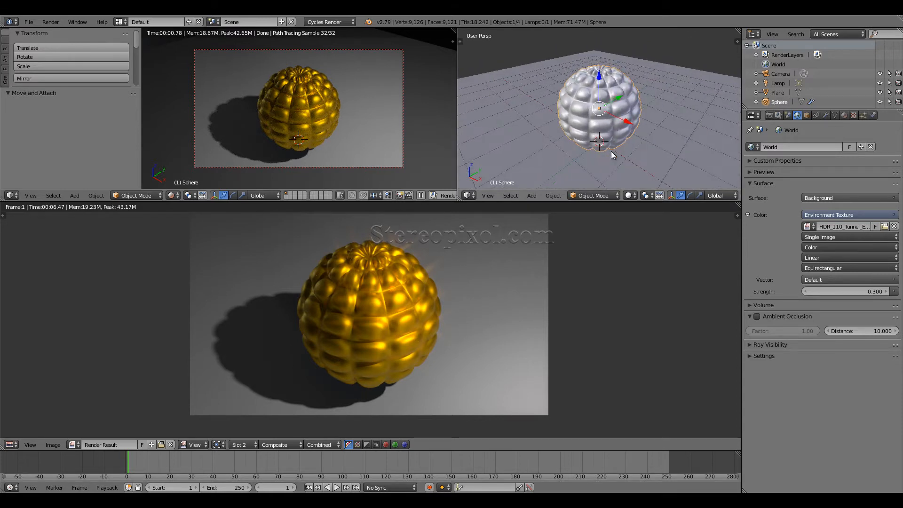
mouse_move(638, 98)
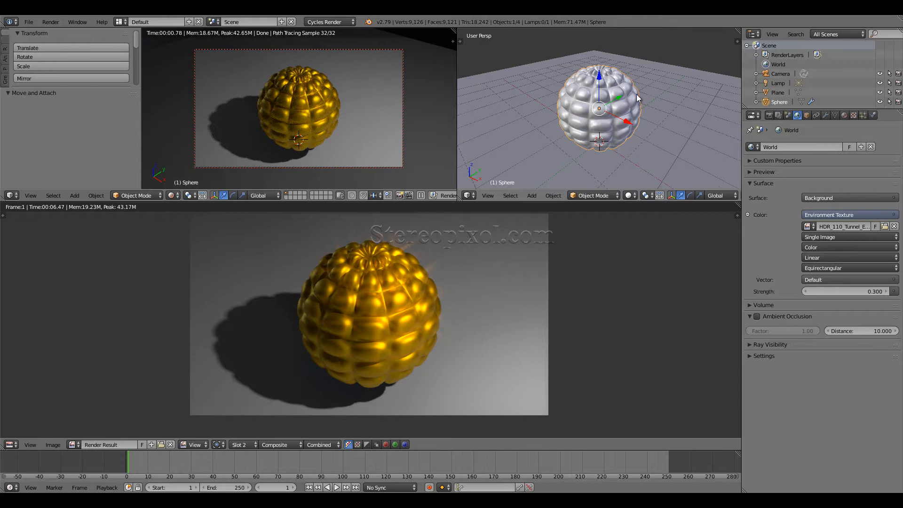
mouse_move(623, 123)
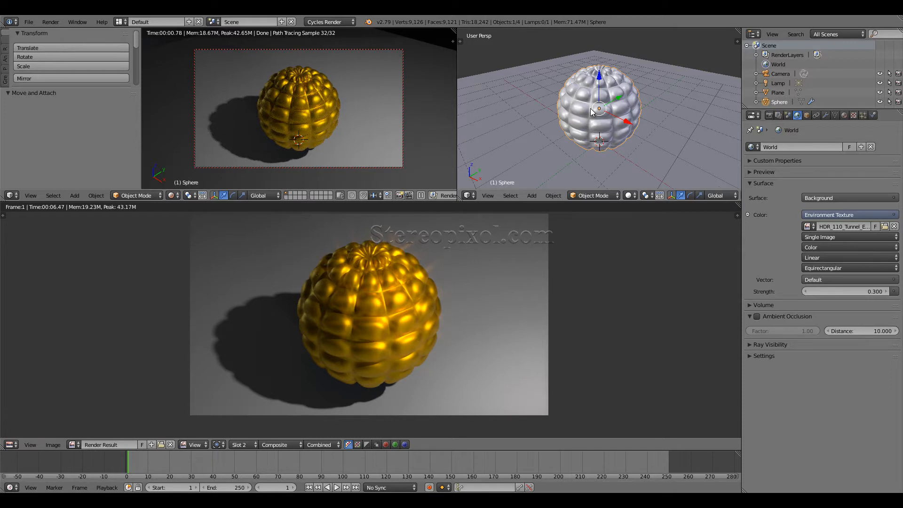
mouse_move(612, 136)
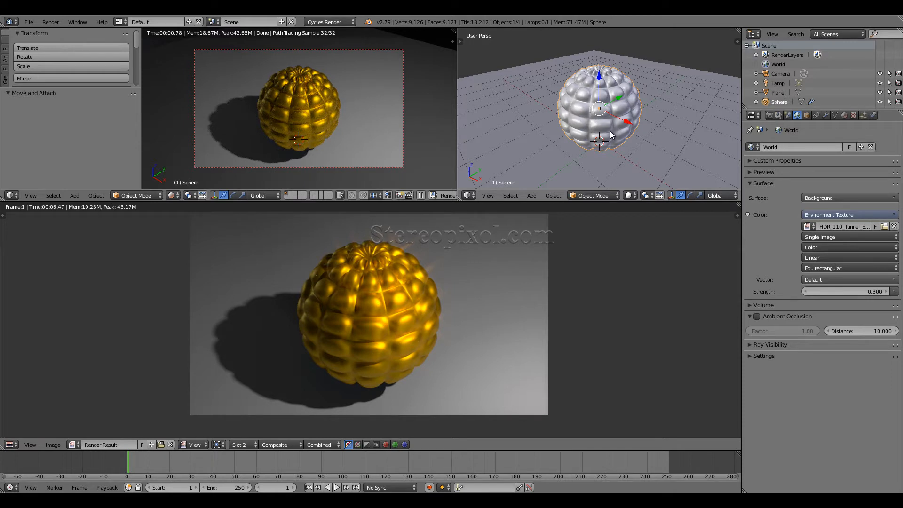
mouse_move(604, 130)
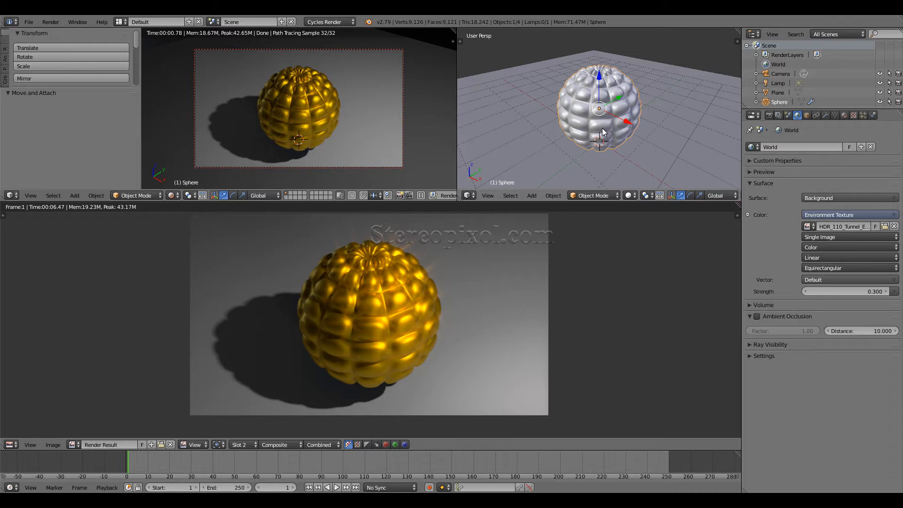
Switch the lower area to the Node Editor and inspect the Glossy and Principled BSDF nodes
click(7, 444)
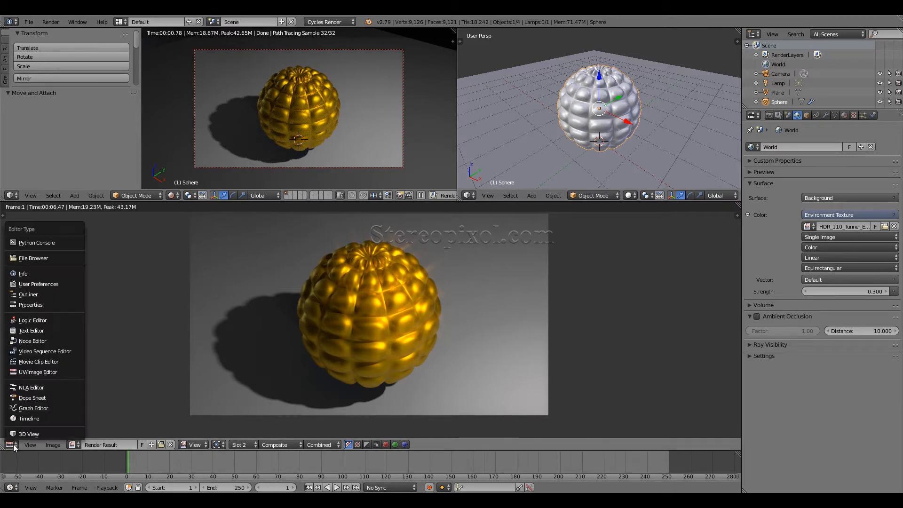
mouse_move(33, 341)
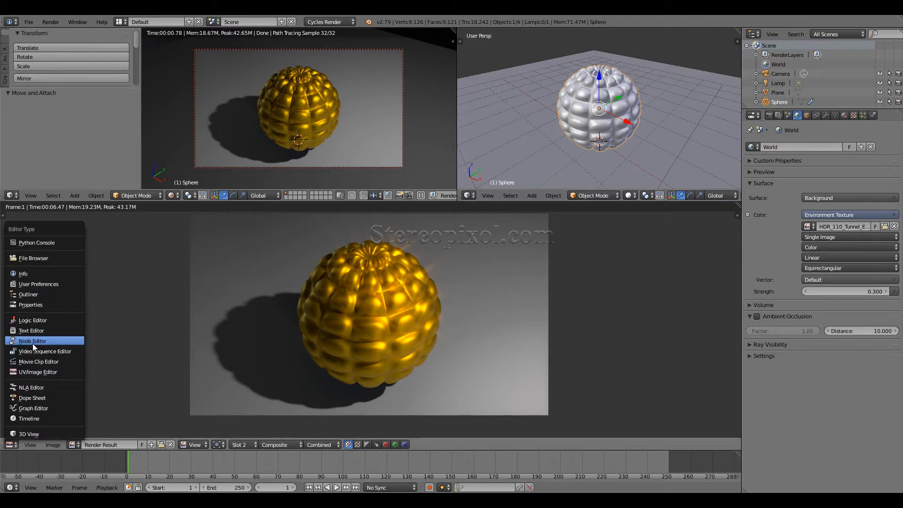
click(33, 340)
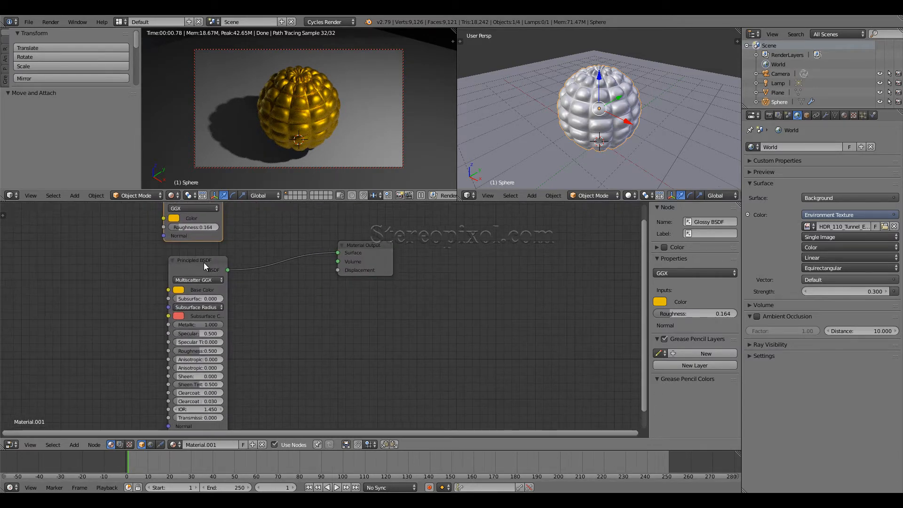
click(196, 259)
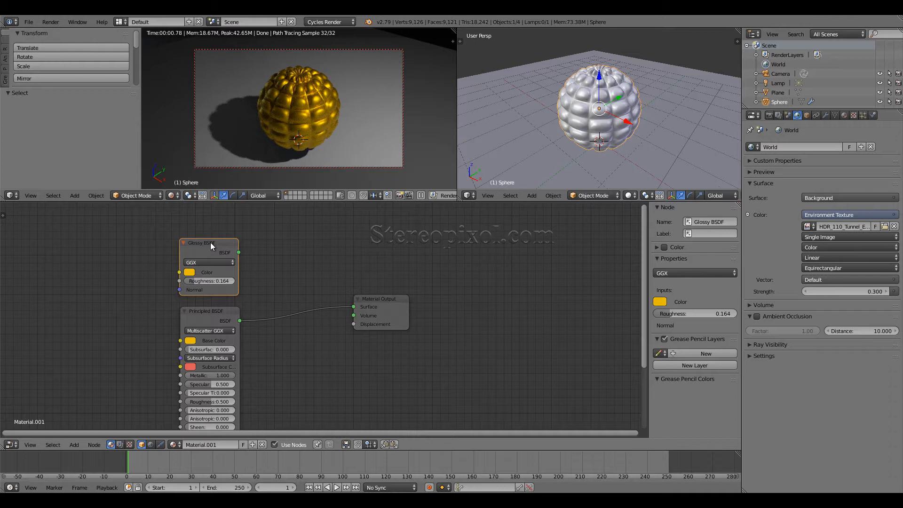
mouse_move(244, 308)
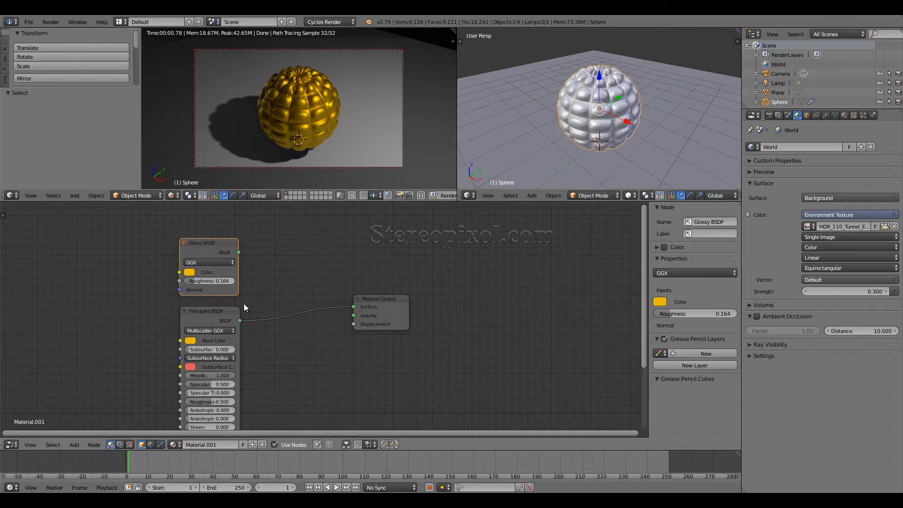
mouse_move(214, 314)
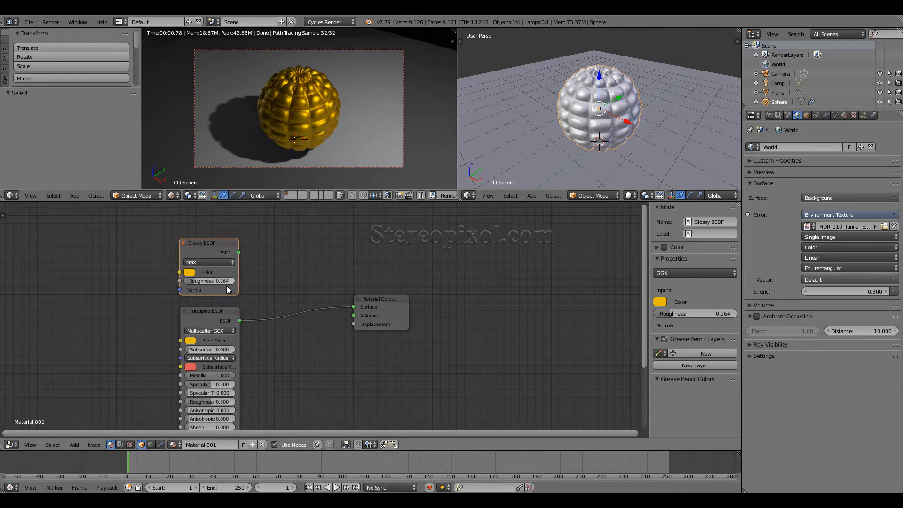
click(207, 310)
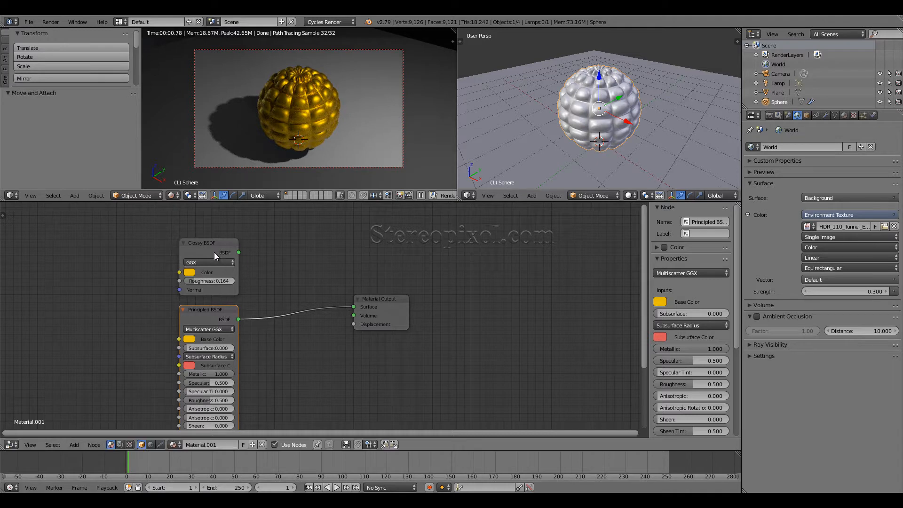
mouse_move(201, 254)
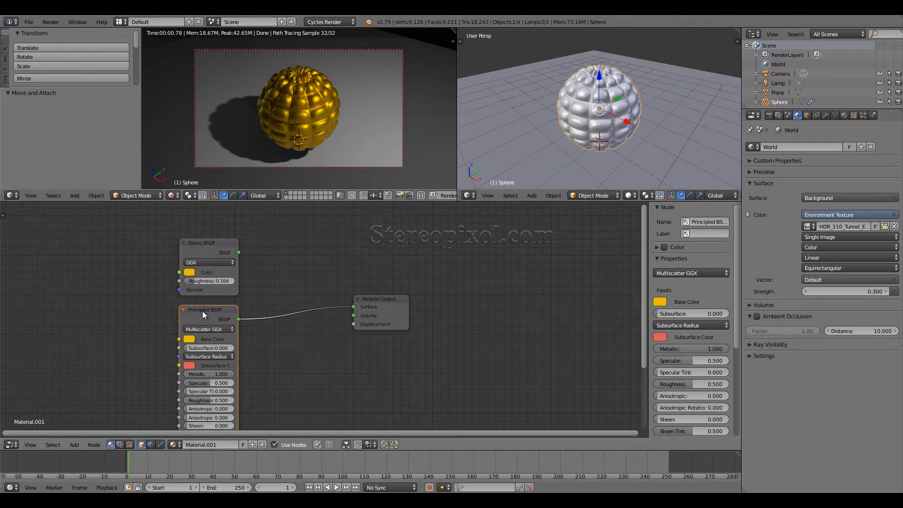
mouse_move(231, 257)
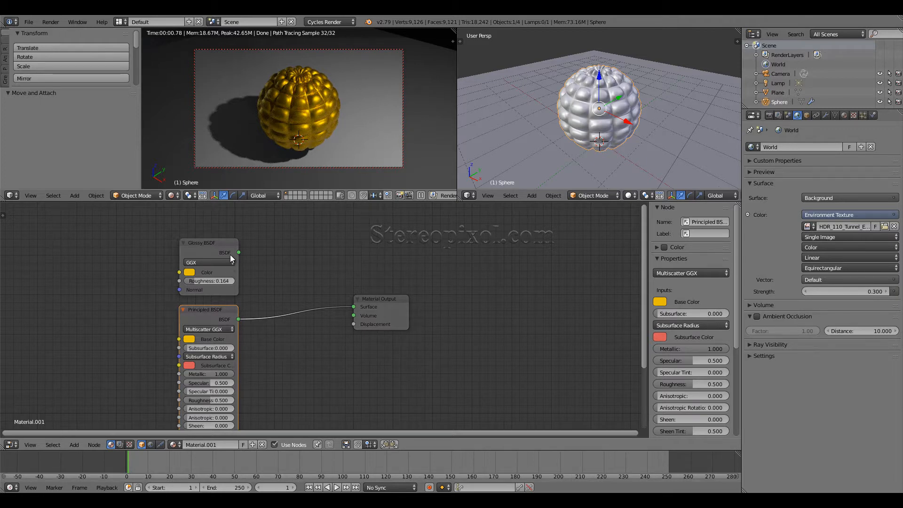
mouse_move(288, 123)
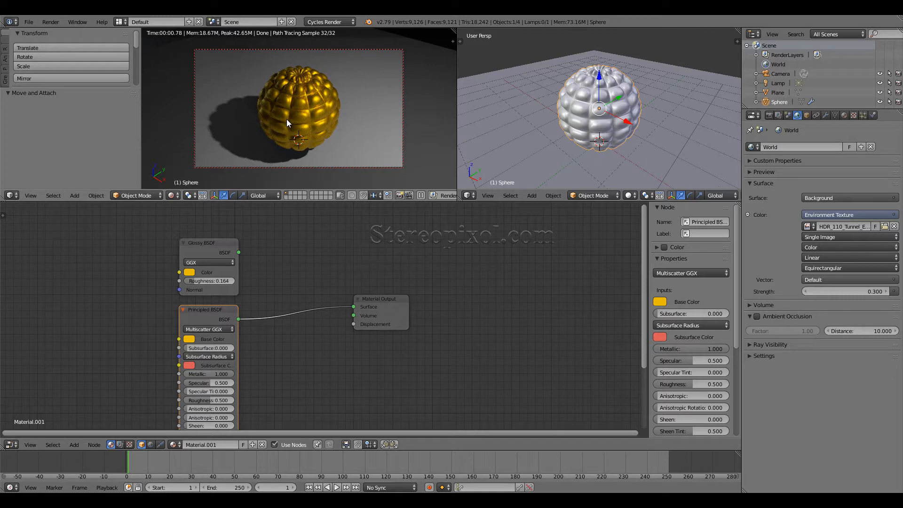
mouse_move(298, 119)
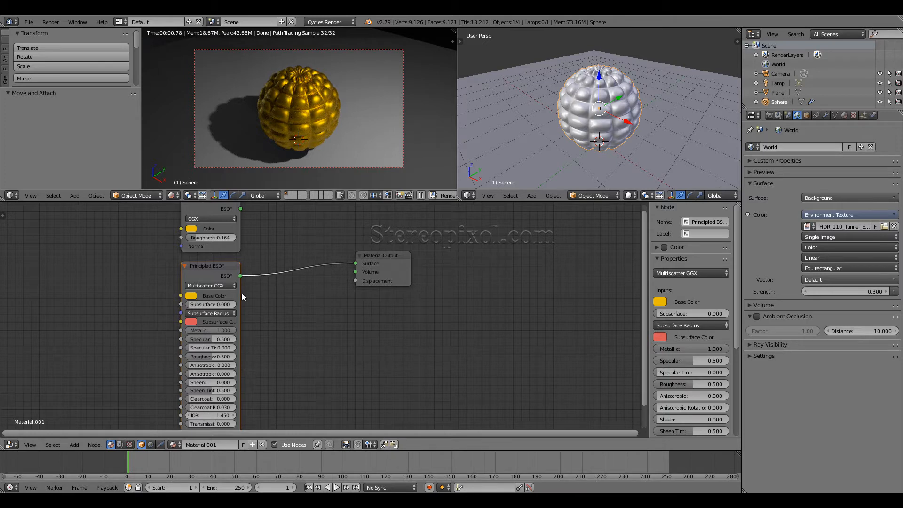
Unlink the old Principled BSDF from Material Output and add a new Principled BSDF beside it
drag(206, 265, 150, 265)
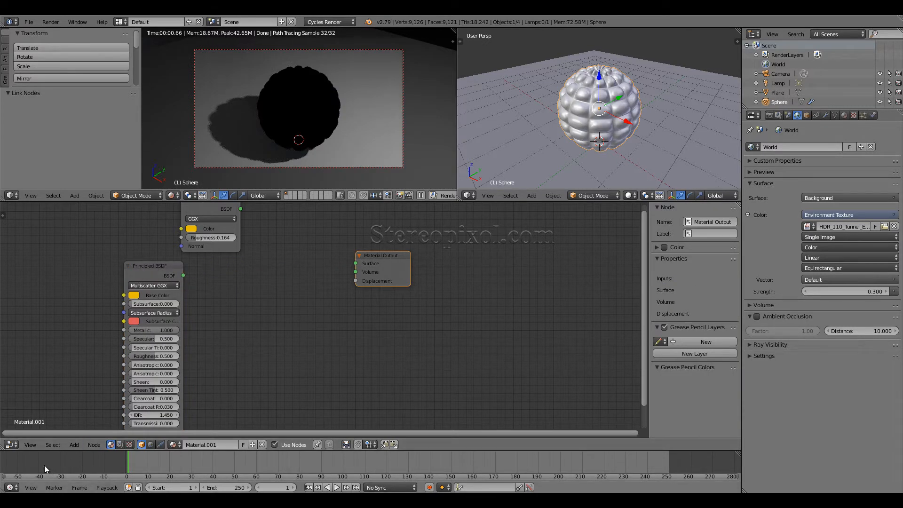
click(73, 444)
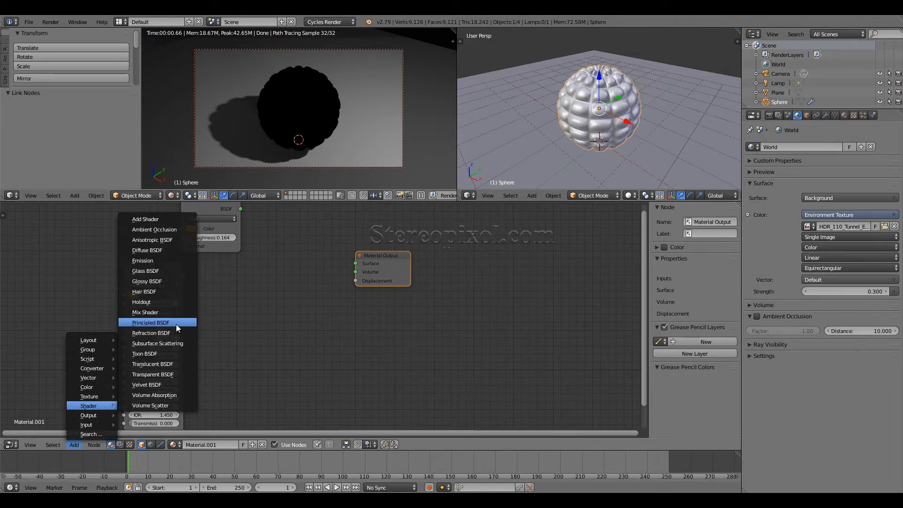
click(151, 321)
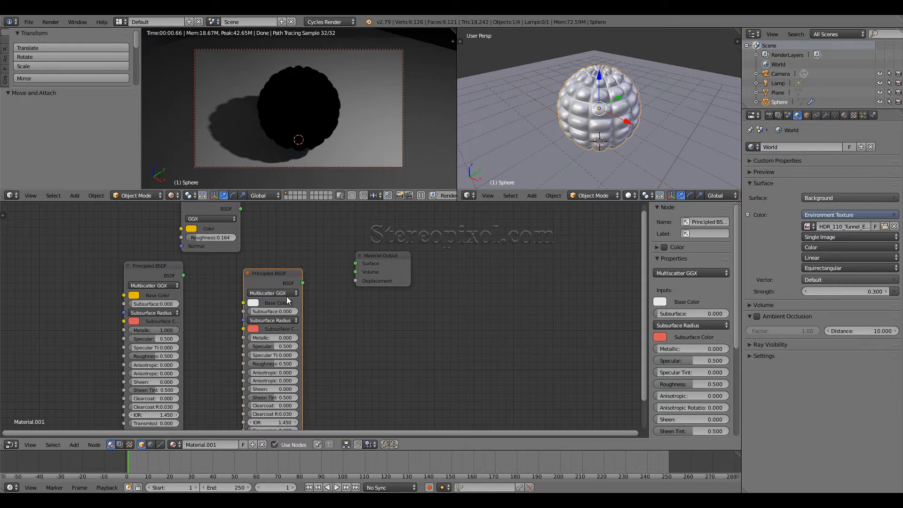
click(75, 196)
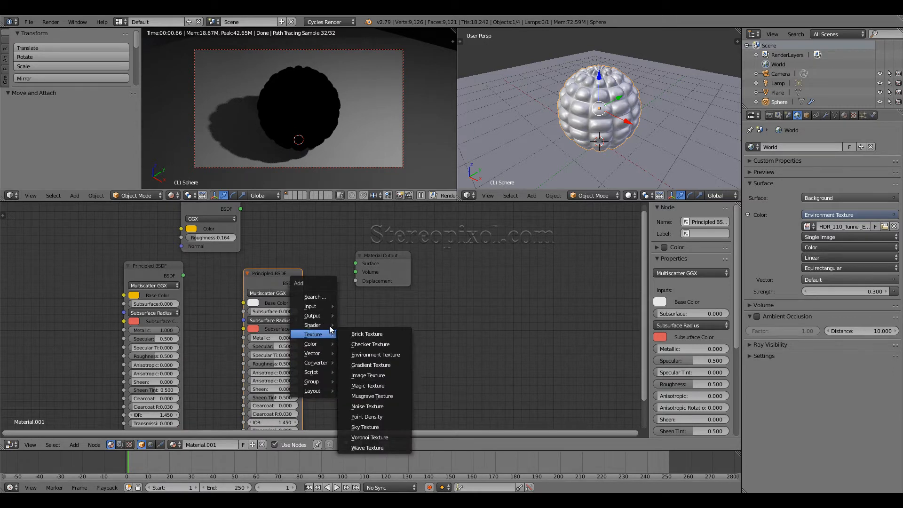
mouse_move(312, 325)
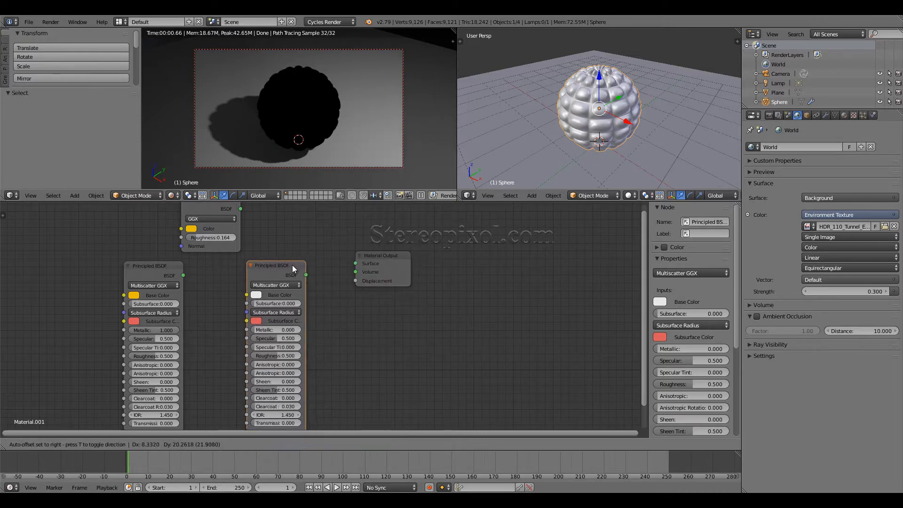
Wire the new Principled BSDF to Material Output and give it an orange-gold base colour
drag(291, 274, 357, 263)
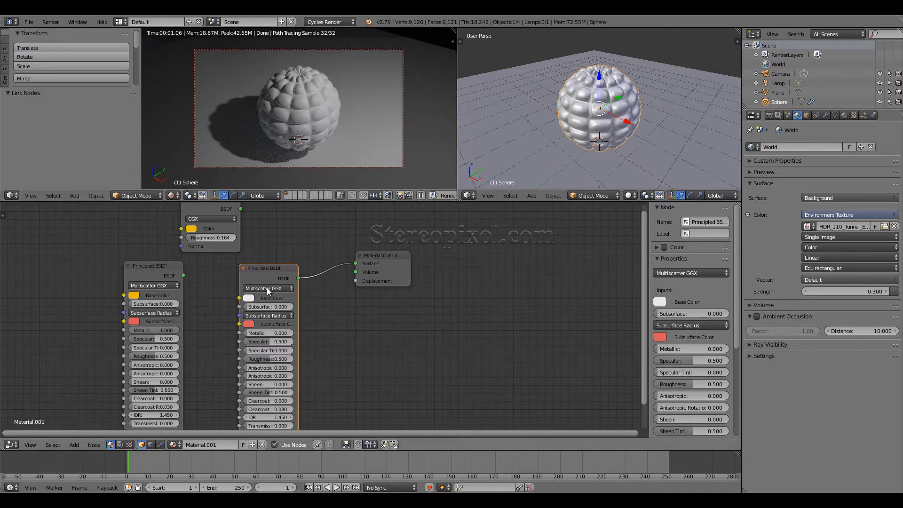
mouse_move(249, 298)
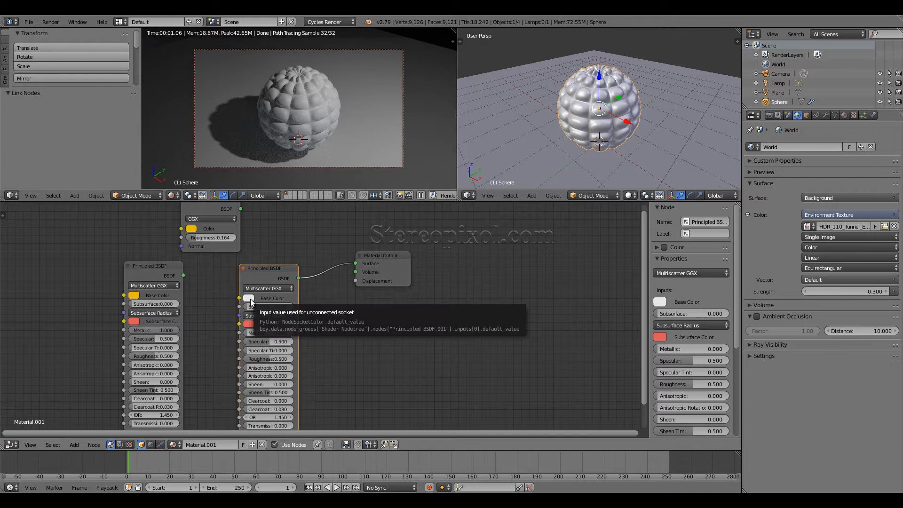
click(248, 298)
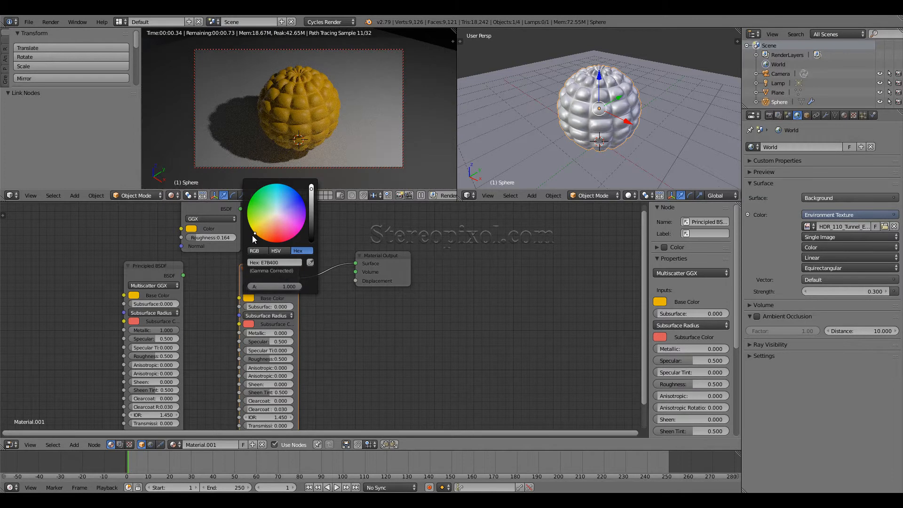
click(255, 235)
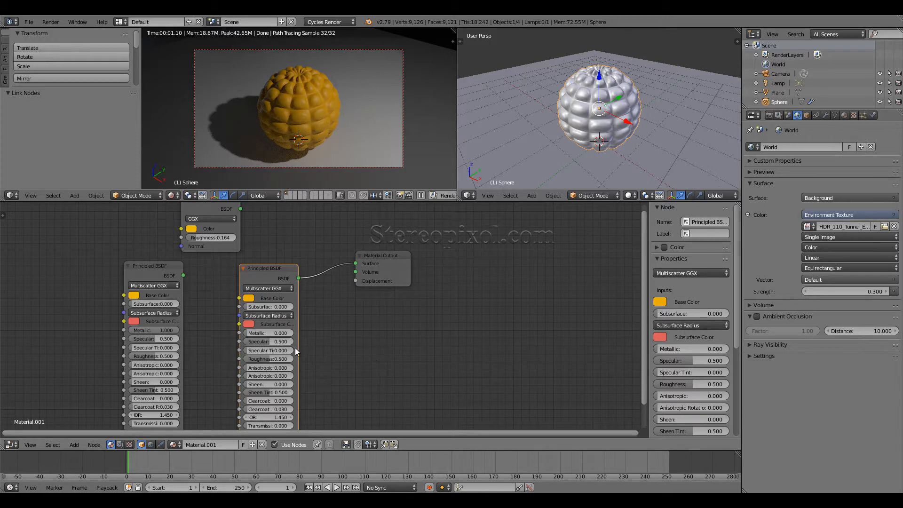
mouse_move(261, 333)
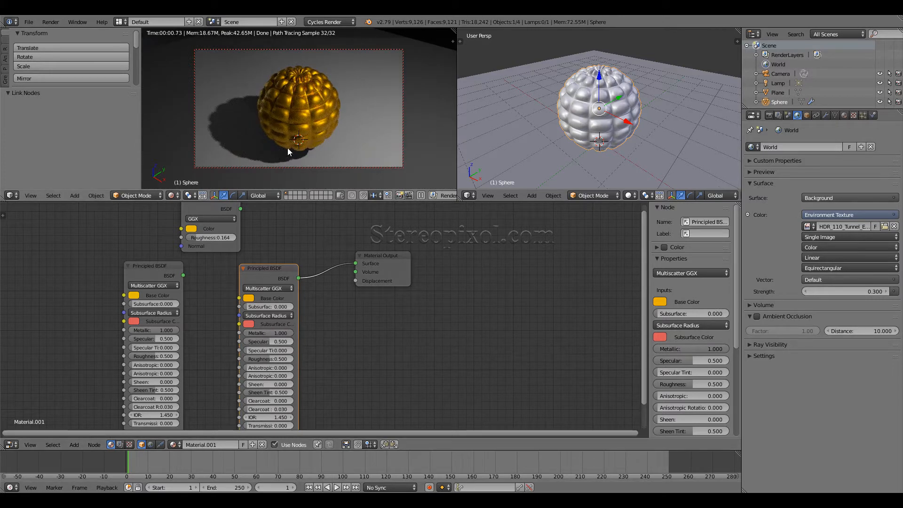
mouse_move(314, 115)
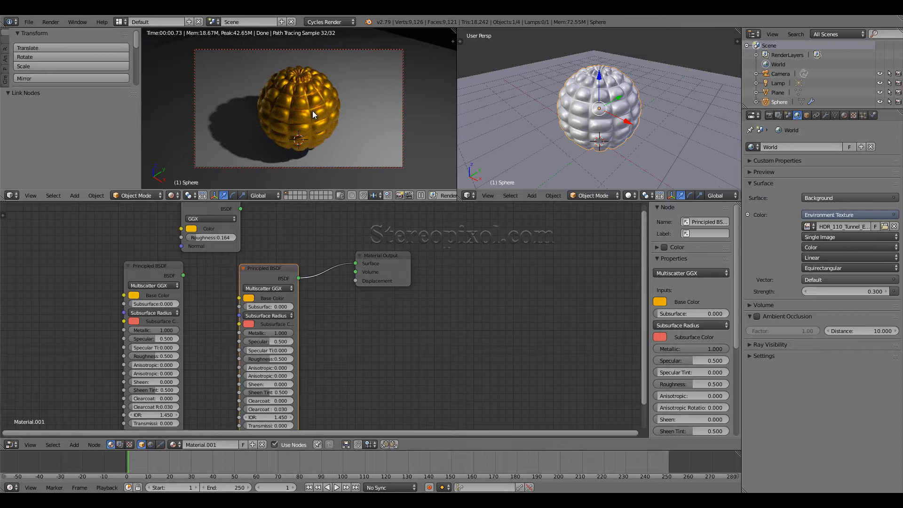
mouse_move(308, 100)
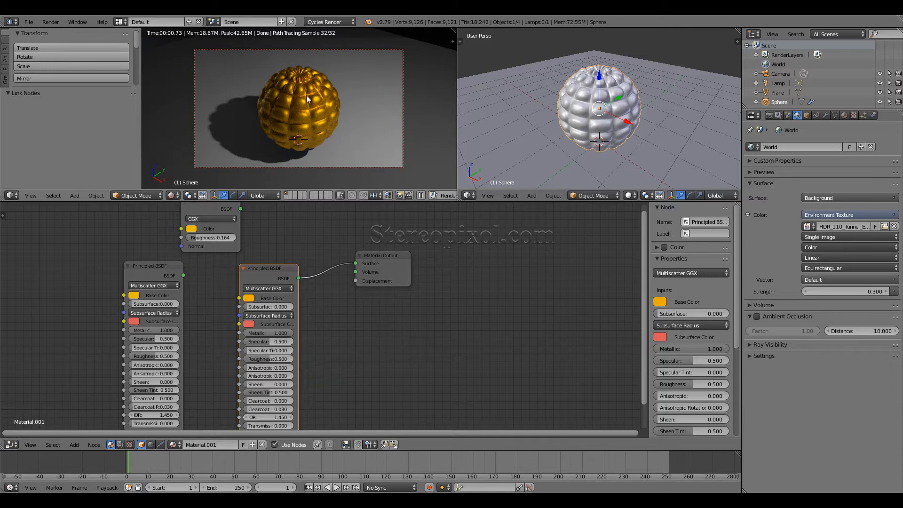
mouse_move(283, 116)
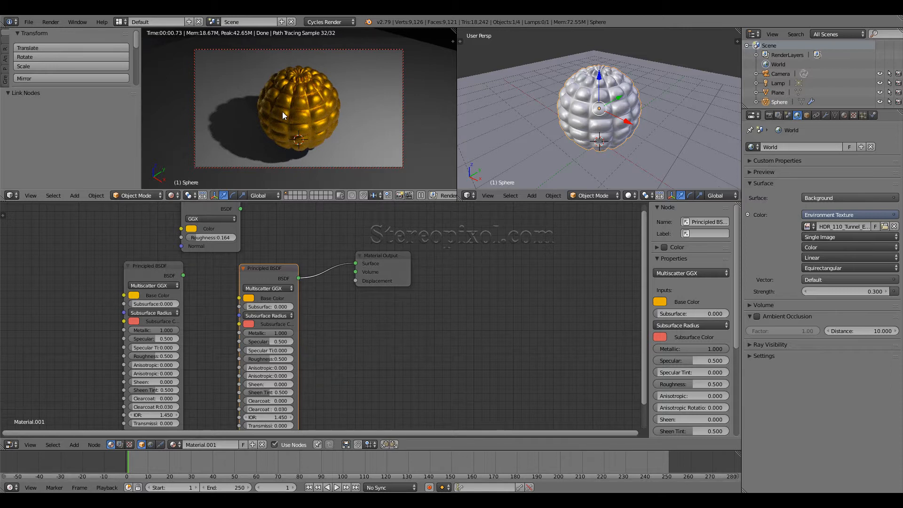
mouse_move(308, 119)
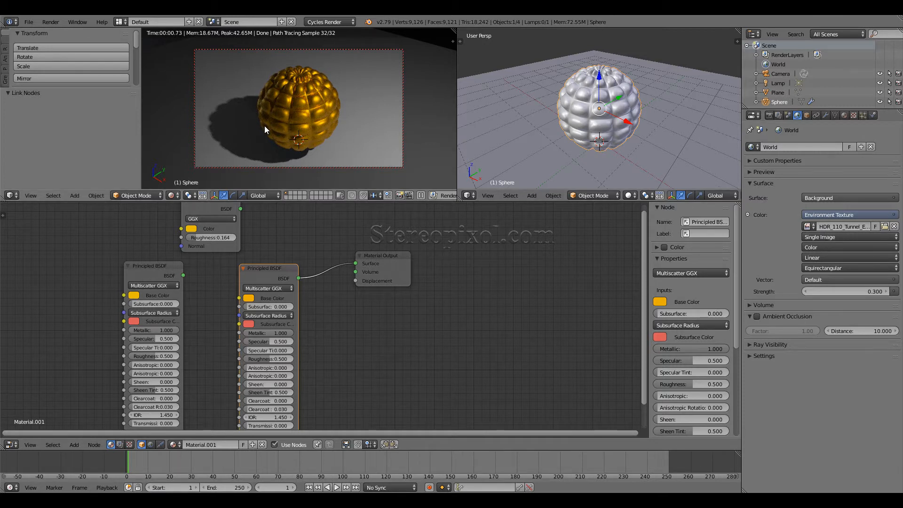
mouse_move(785, 214)
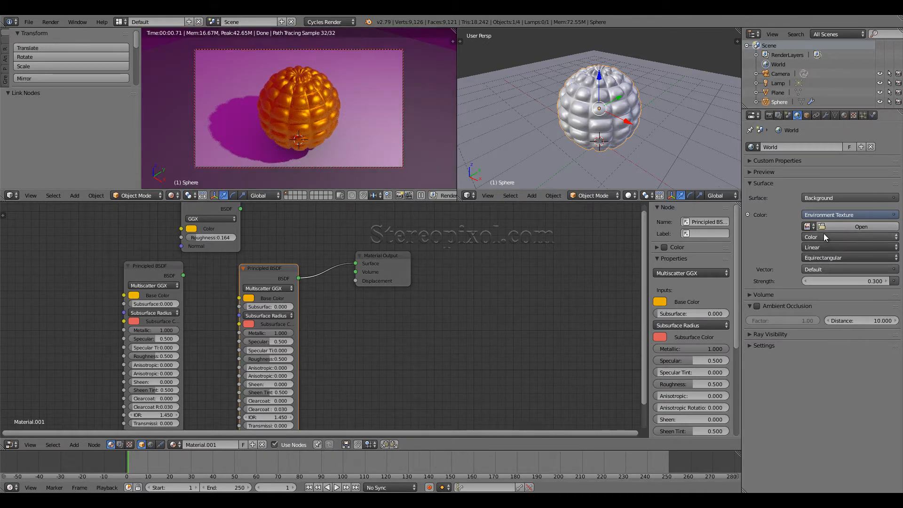
Restore the tunnel HDR as world background and nudge the connected Principled BSDF left
click(862, 226)
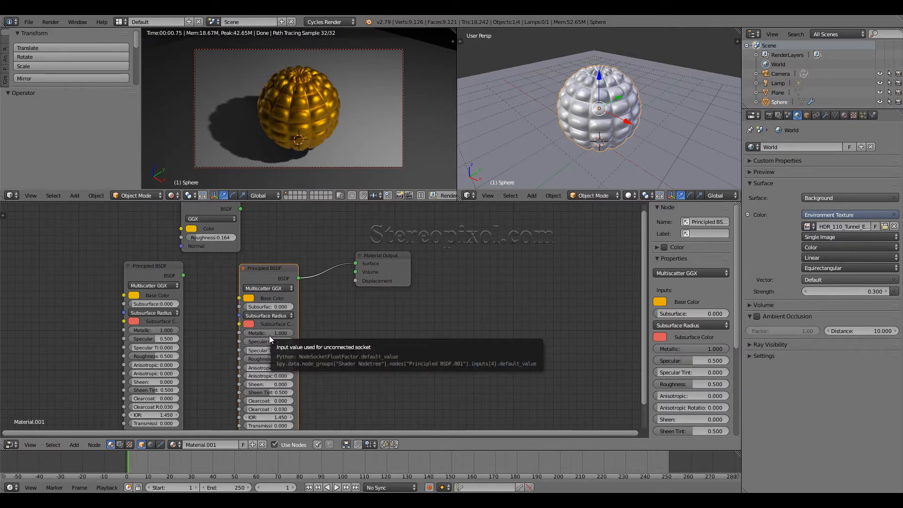
drag(268, 268, 242, 268)
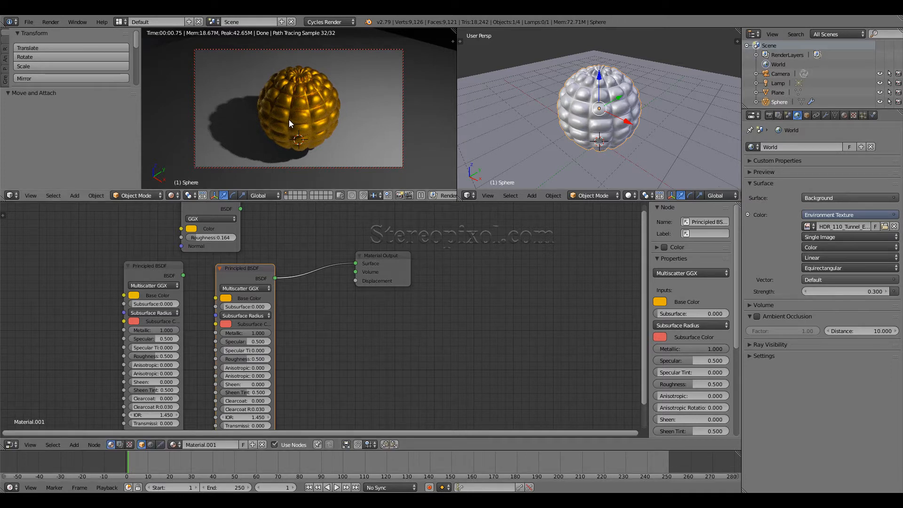
mouse_move(295, 292)
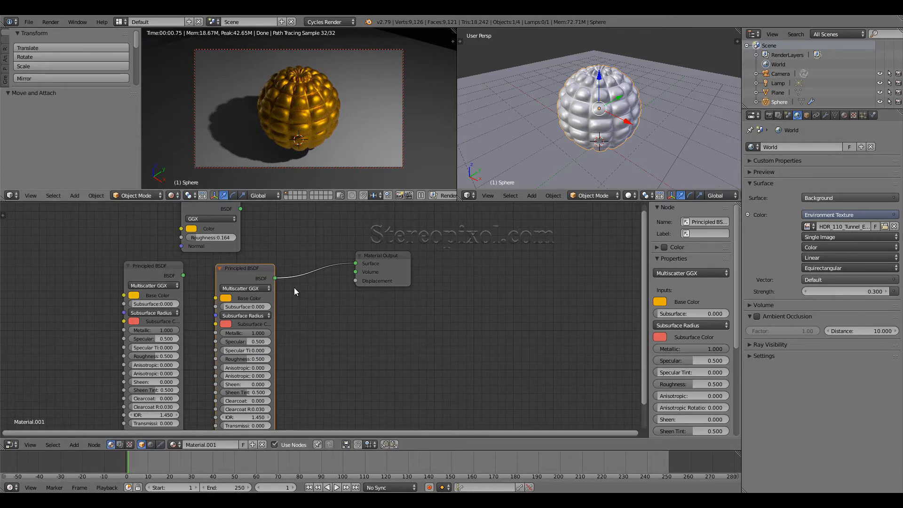
mouse_move(237, 392)
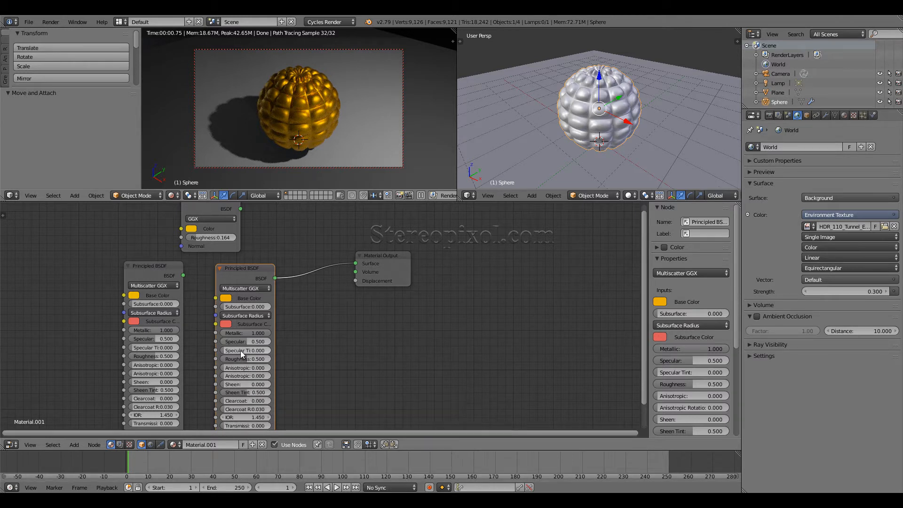
mouse_move(364, 273)
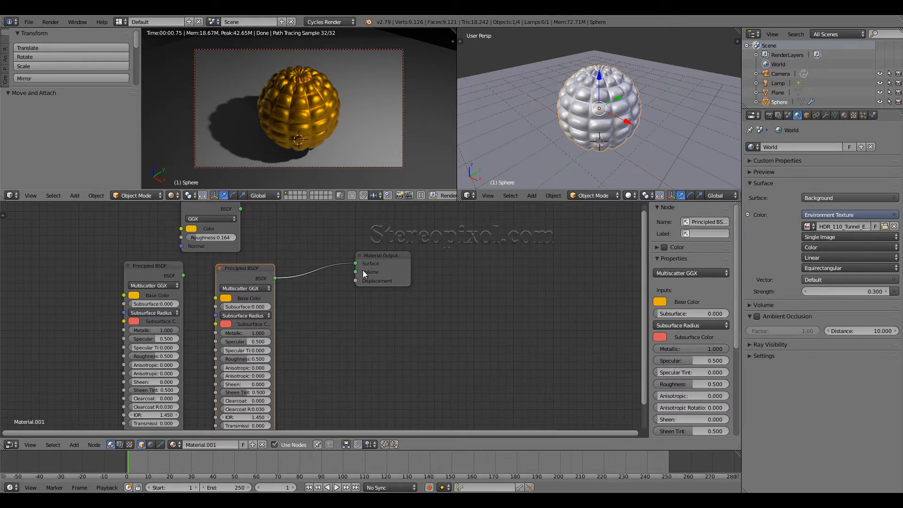
Move the Material Output node up beside the Principled BSDF node
click(380, 246)
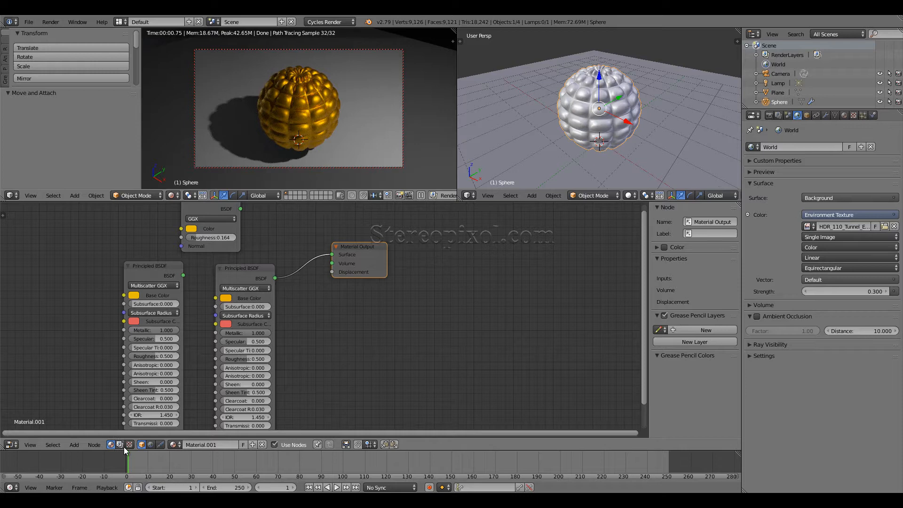
mouse_move(121, 445)
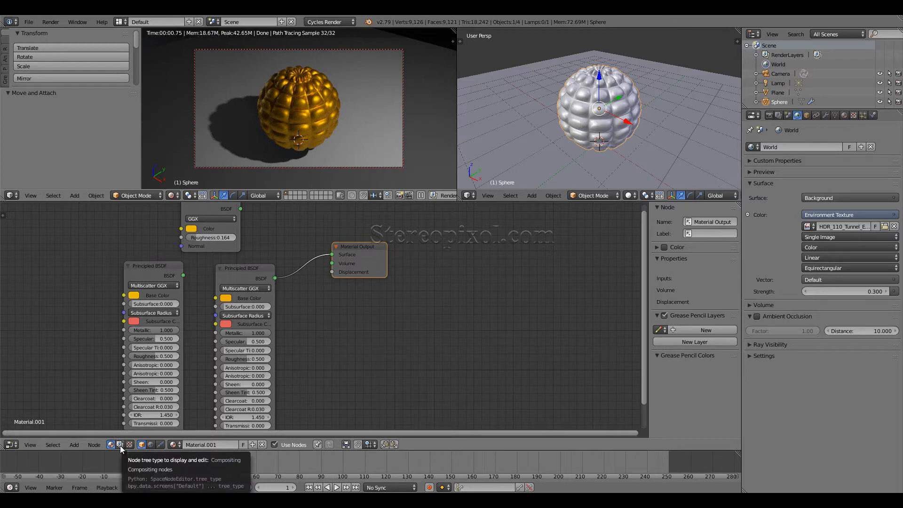
Switch to compositing nodes and remove the Glare and Render Layers nodes
click(120, 444)
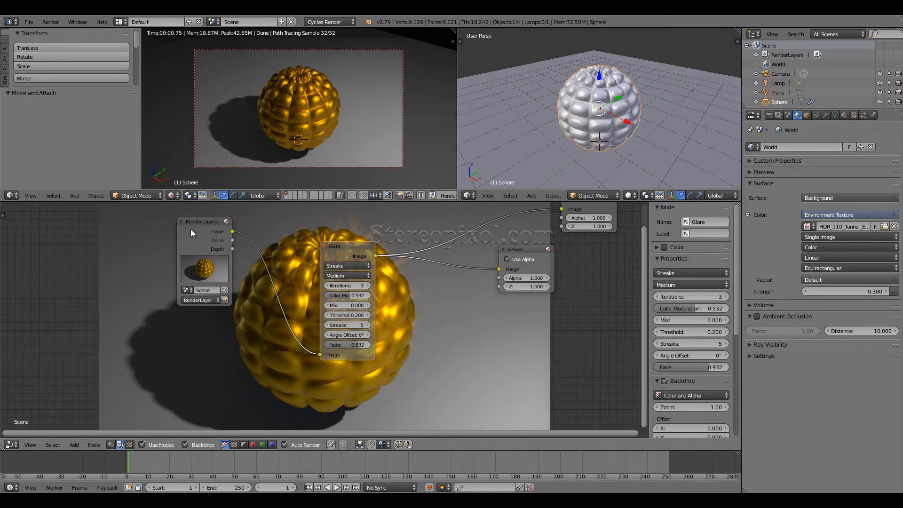
drag(345, 247, 297, 242)
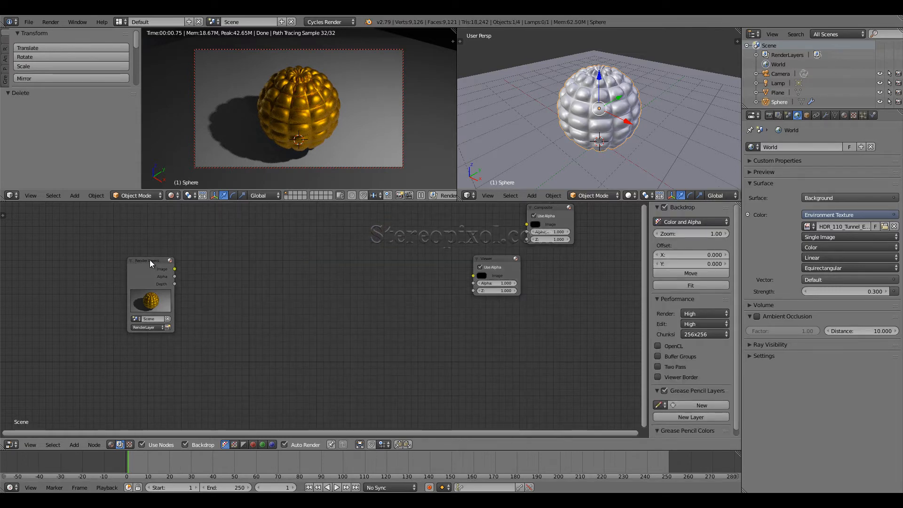
click(497, 258)
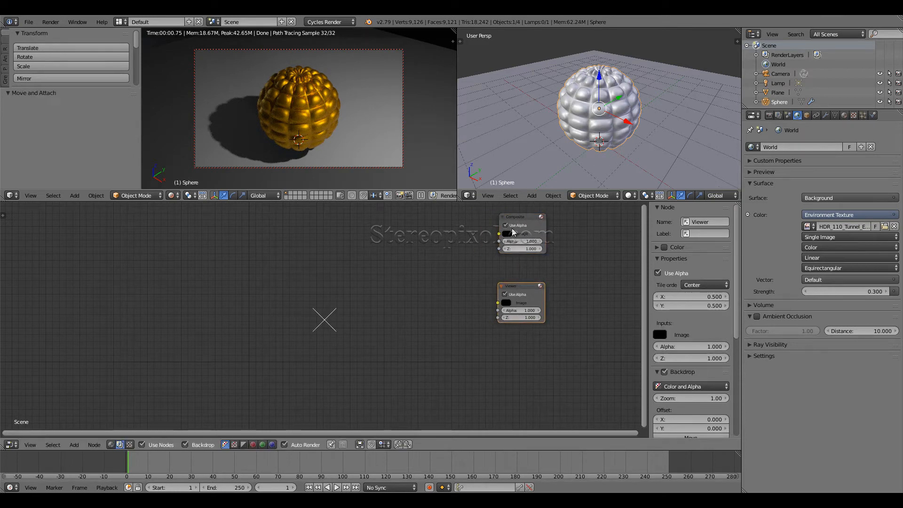
Add a new Render Layers input node beside the Composite and Viewer nodes
click(518, 216)
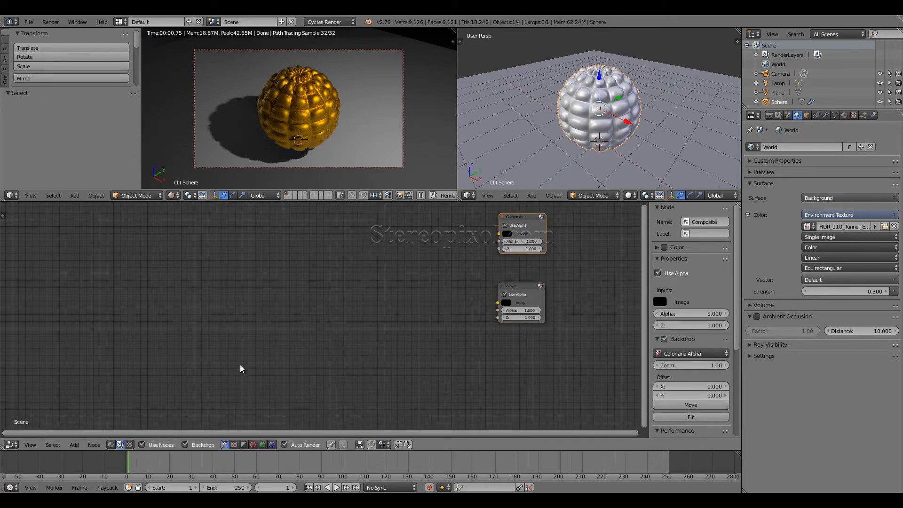
mouse_move(324, 302)
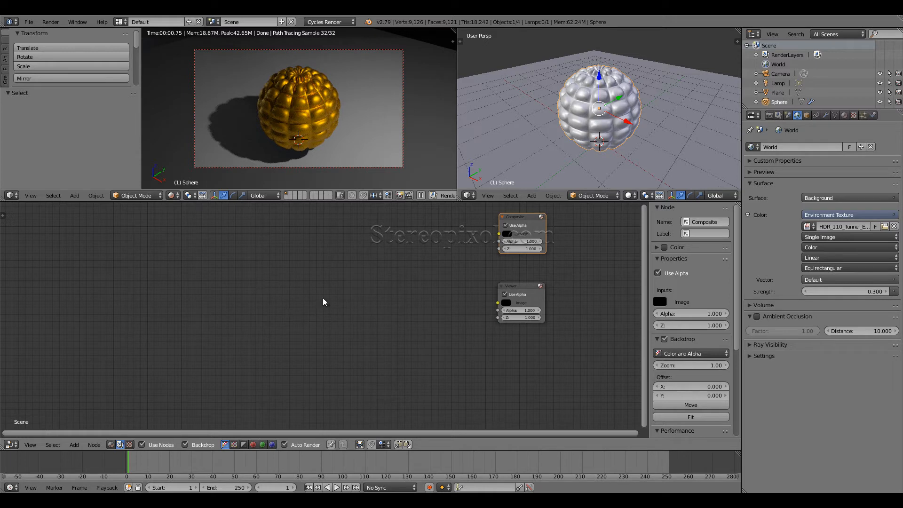
mouse_move(301, 312)
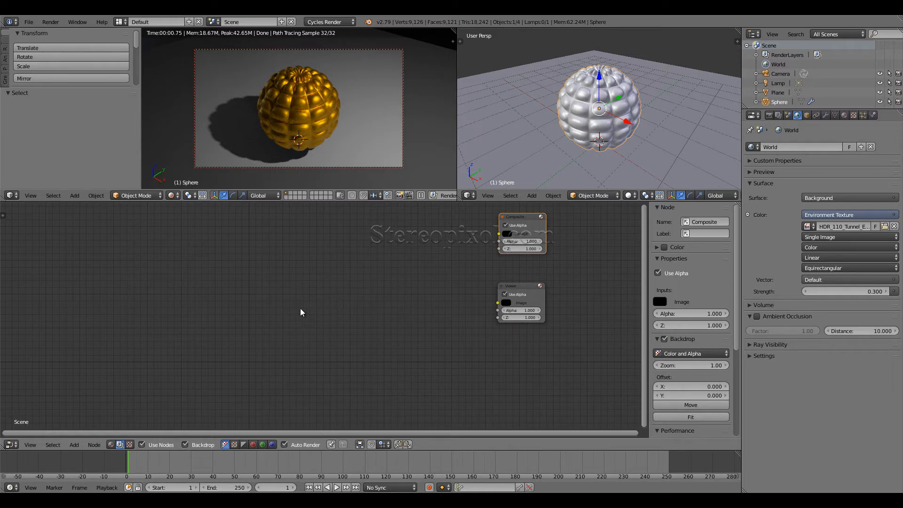
mouse_move(150, 396)
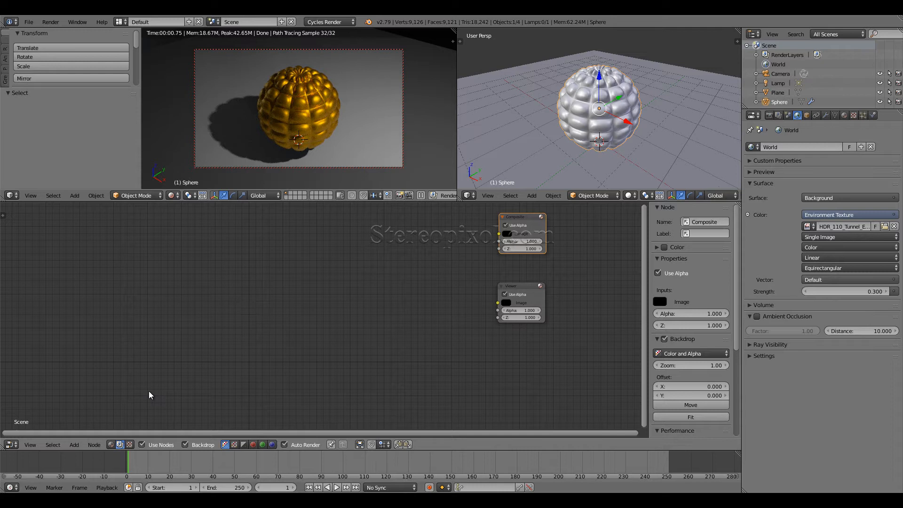
click(74, 196)
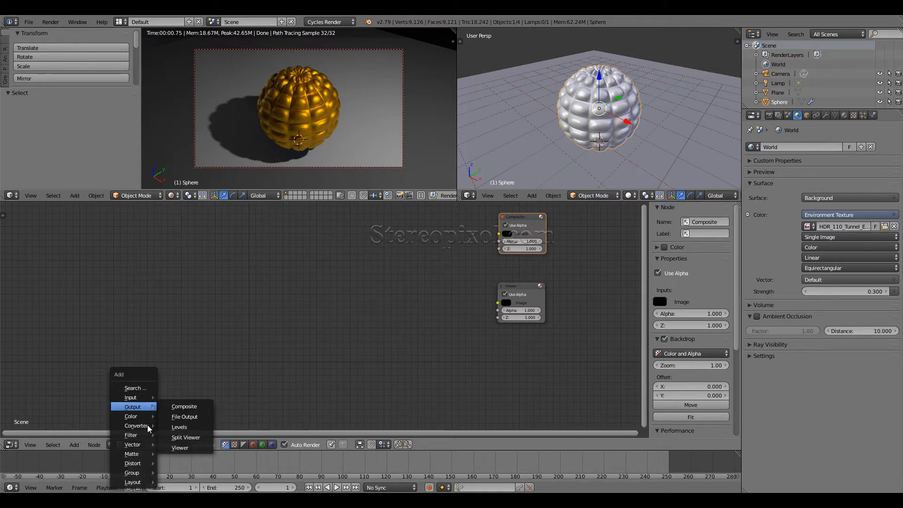
mouse_move(132, 462)
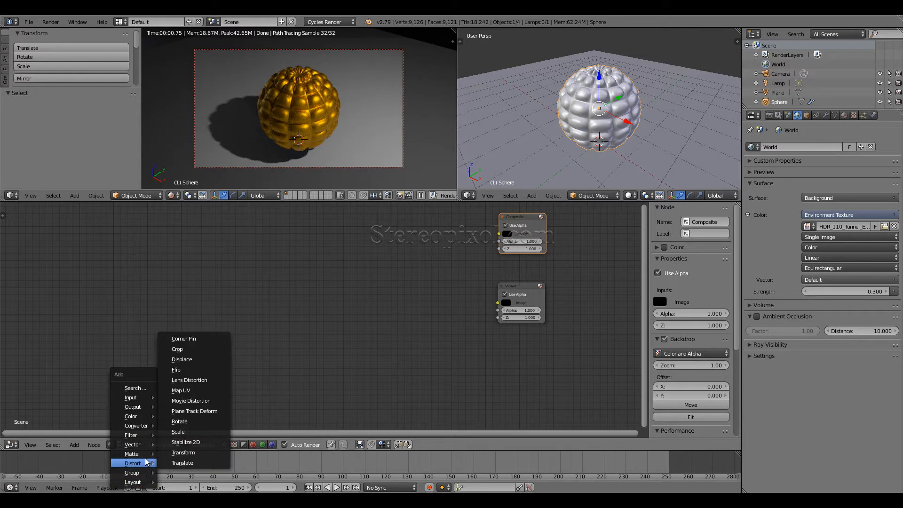
mouse_move(131, 454)
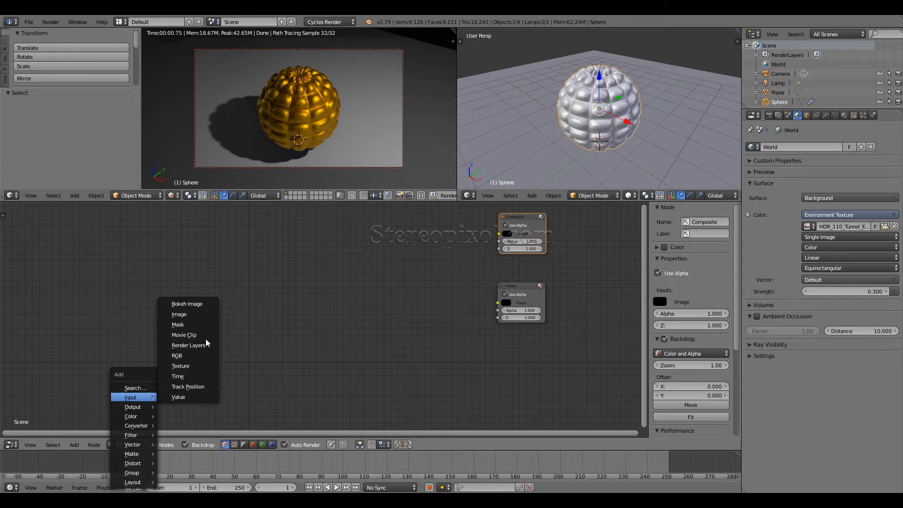
click(188, 344)
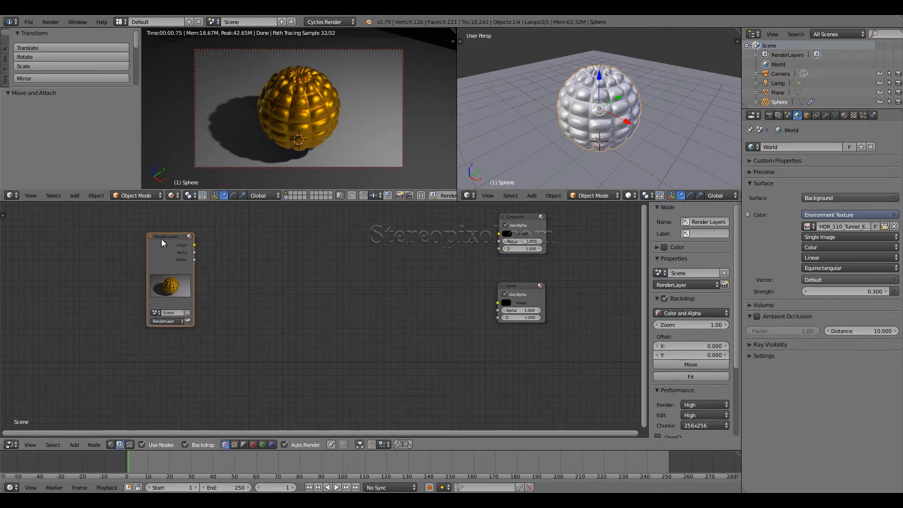
mouse_move(300, 107)
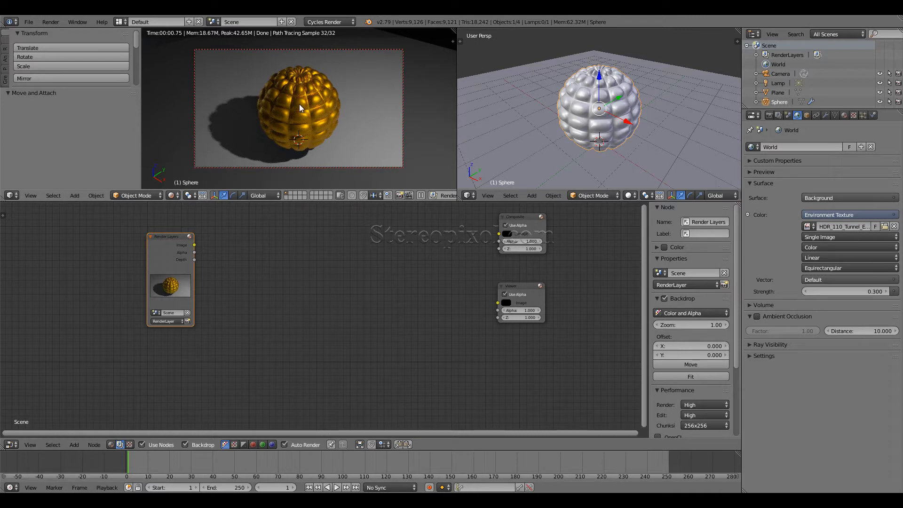
Add a Glare filter node onto the link from Render Layers to the Viewer
drag(171, 236, 158, 240)
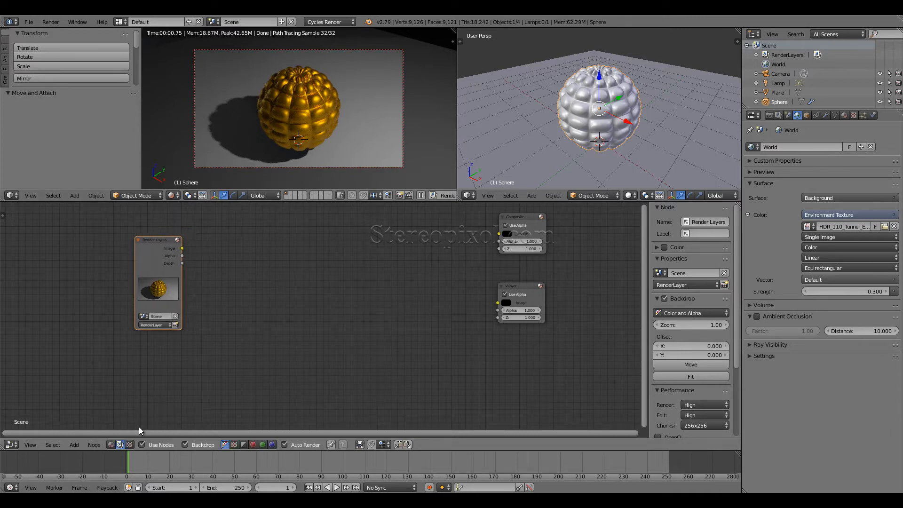
click(73, 444)
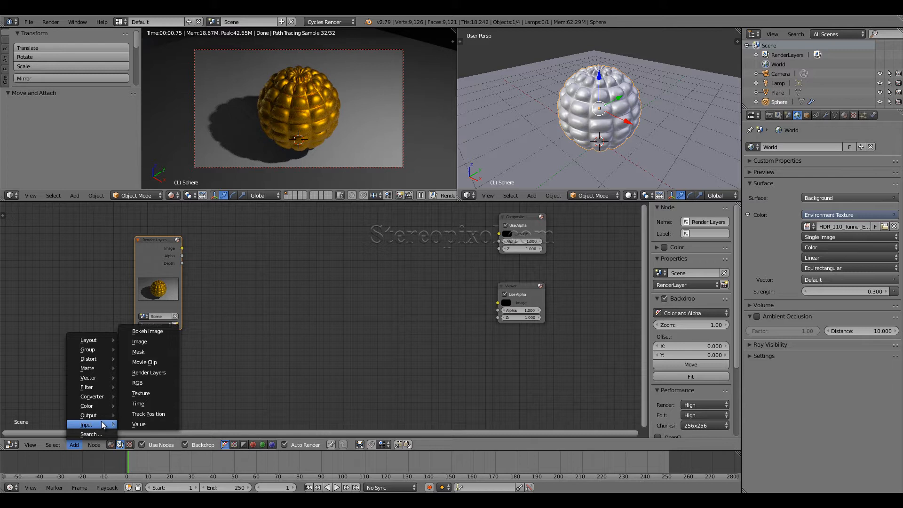
mouse_move(95, 386)
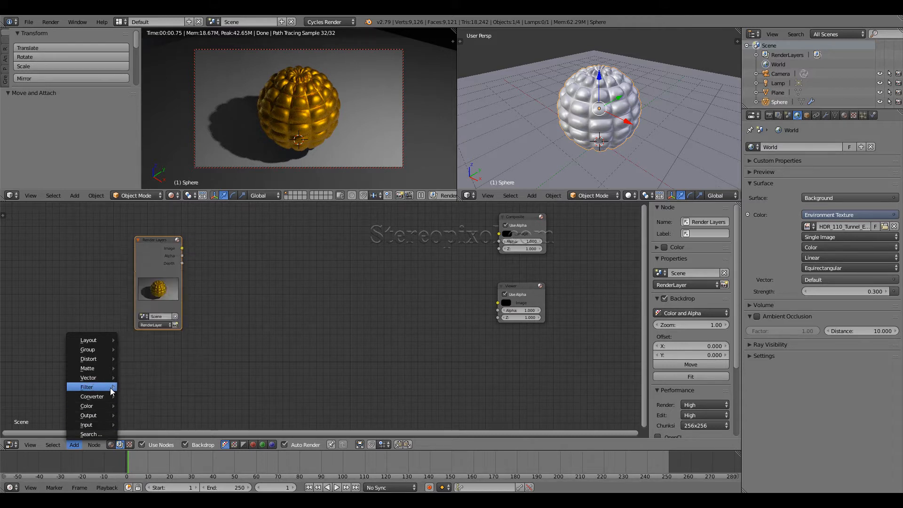
click(86, 386)
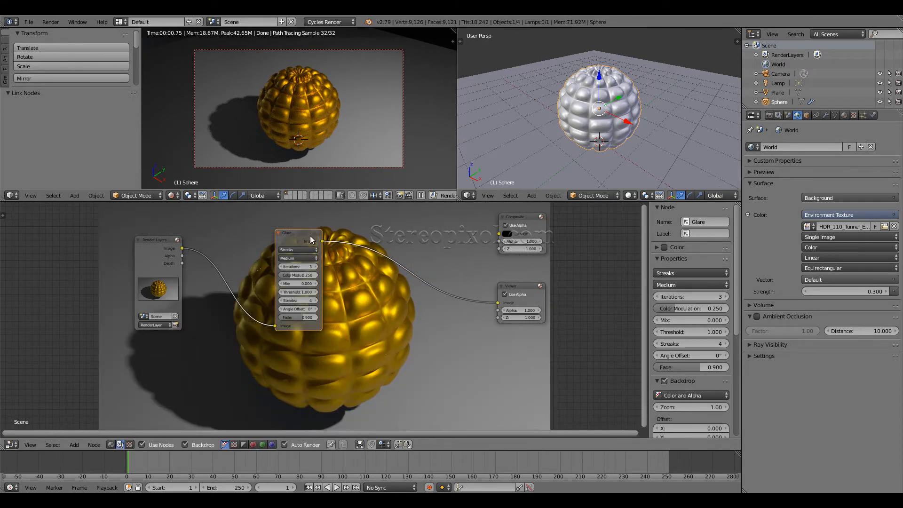
drag(309, 239, 254, 238)
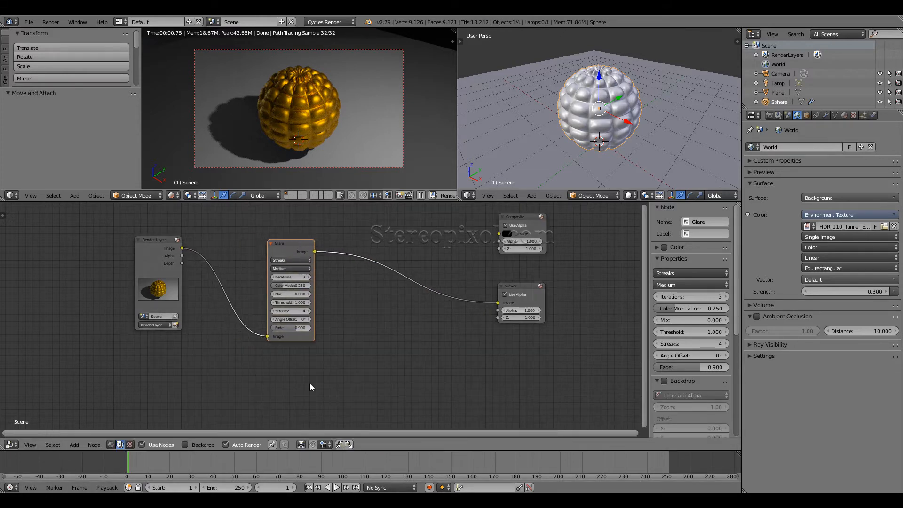
mouse_move(186, 445)
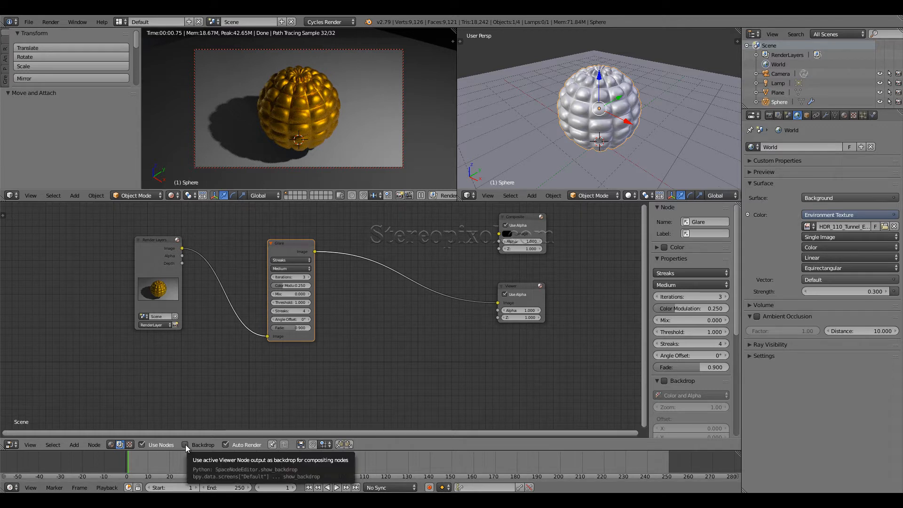
Enable Backdrop so the gold sphere render shows behind the compositing nodes
click(184, 444)
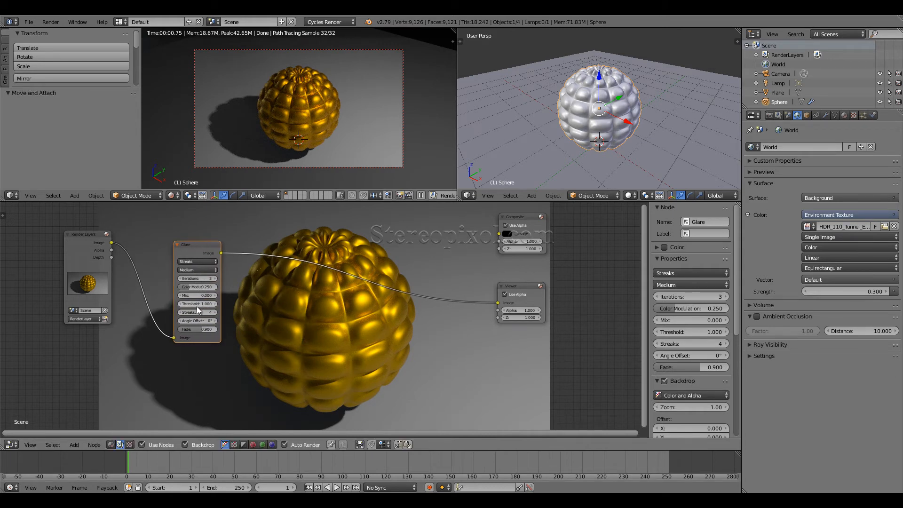
mouse_move(197, 312)
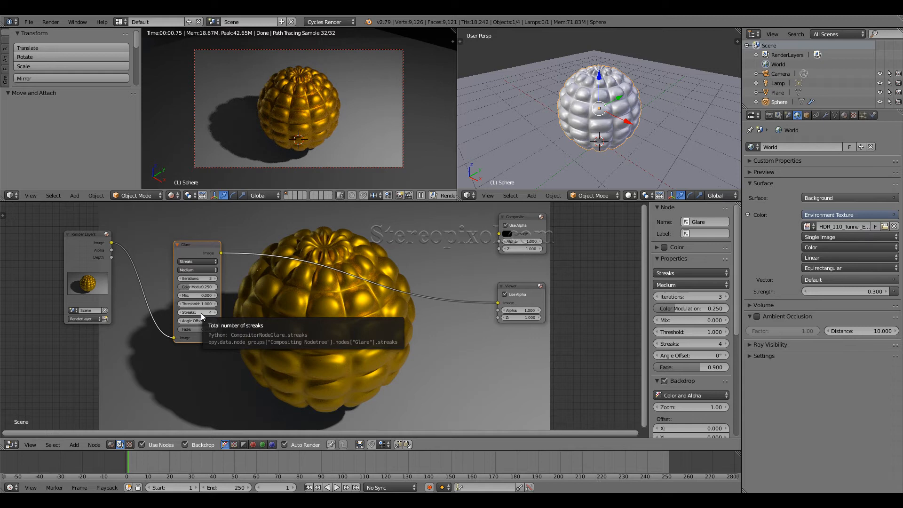
mouse_move(475, 286)
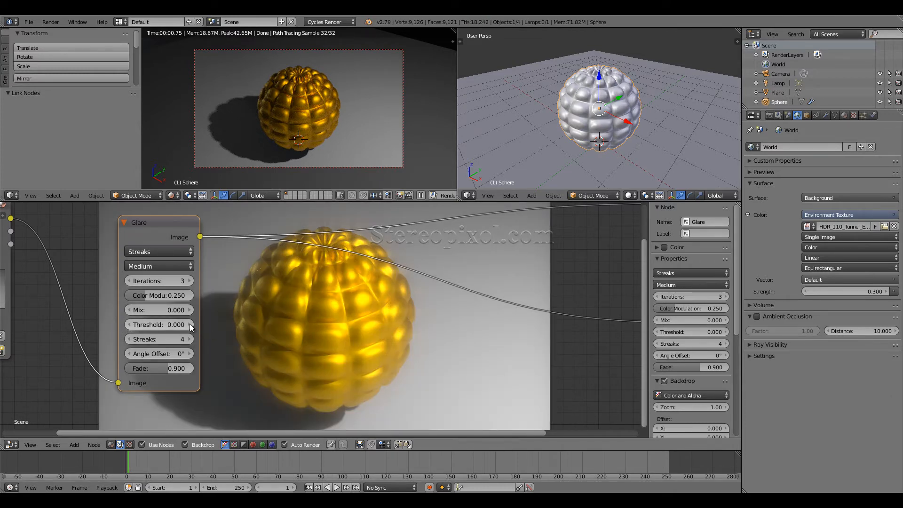
Settle the Glare threshold at 0.150 and iterations at 3 after trying 5
drag(155, 325, 168, 324)
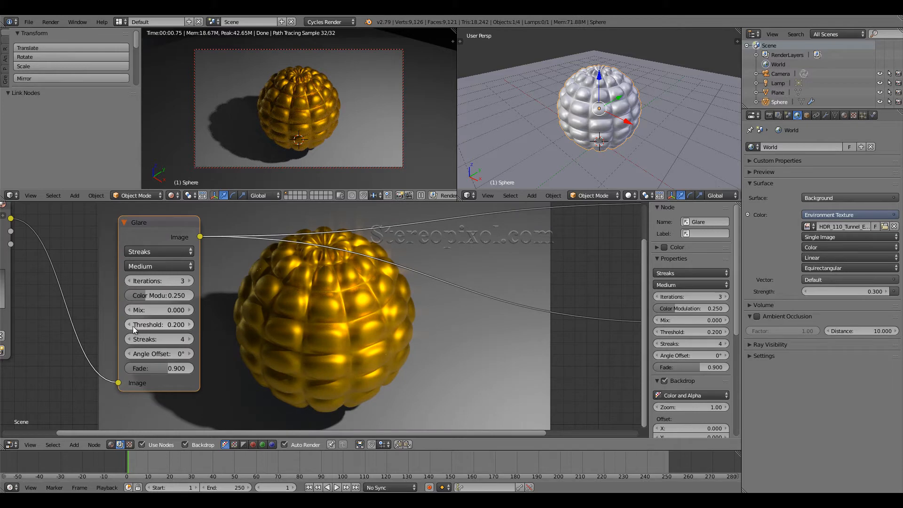
click(159, 324)
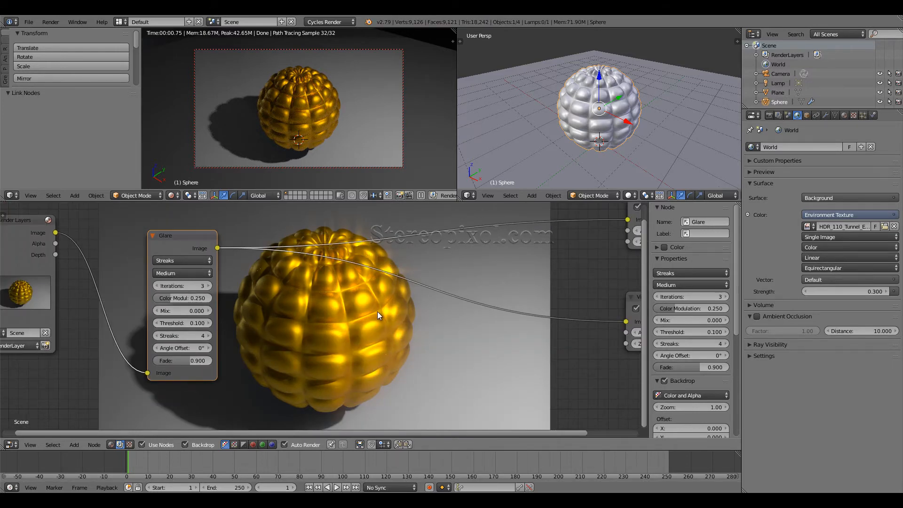
mouse_move(182, 323)
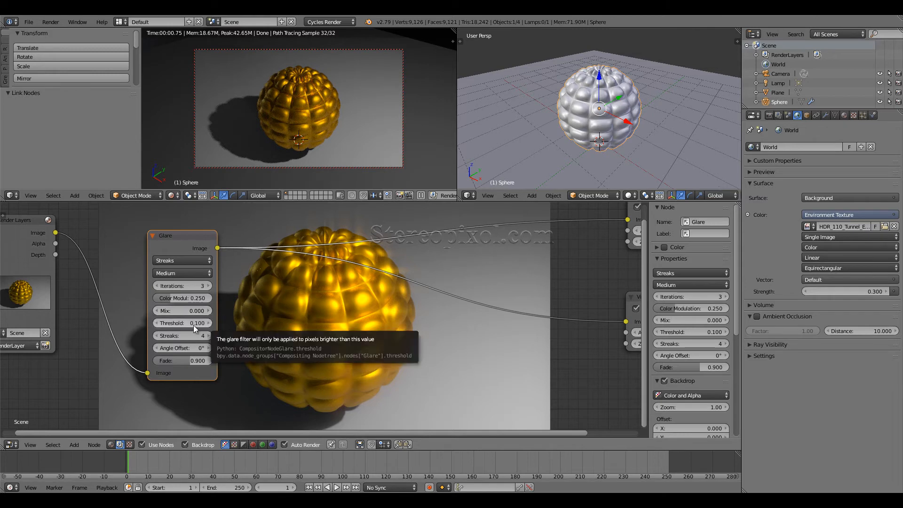
drag(181, 323, 196, 323)
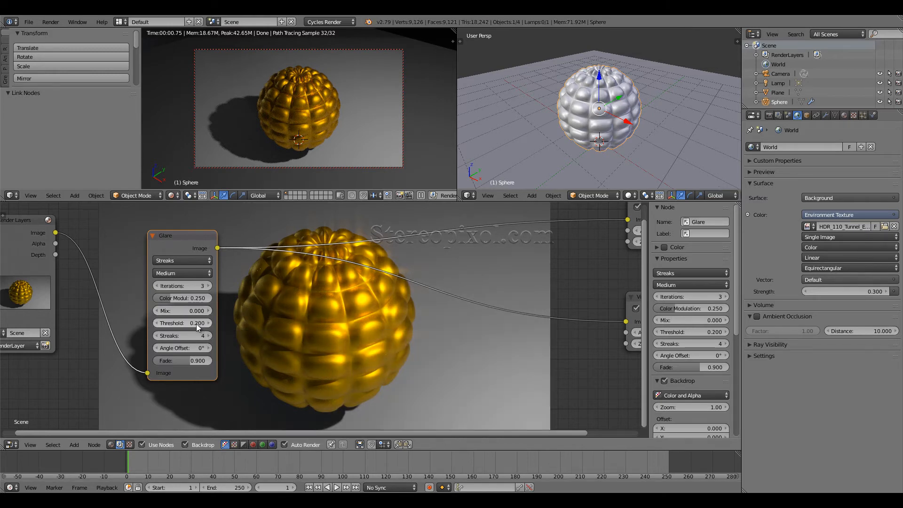
click(183, 322)
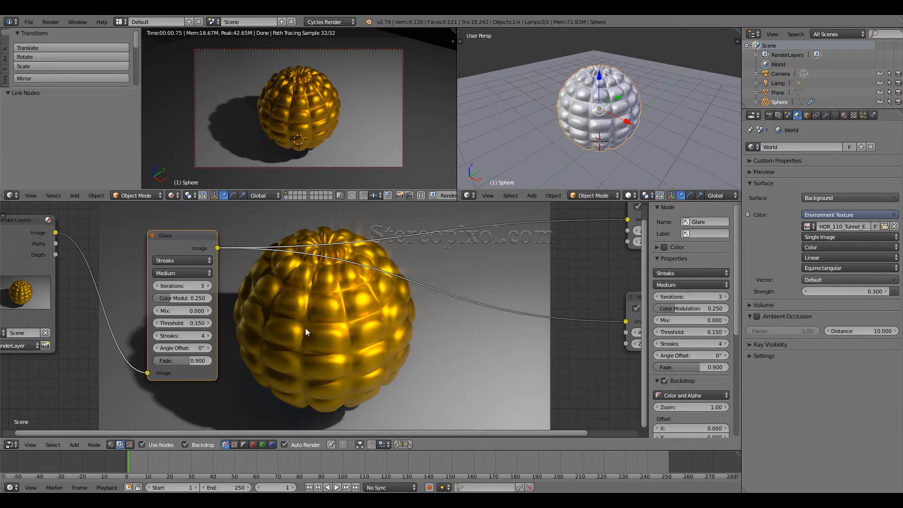
mouse_move(371, 280)
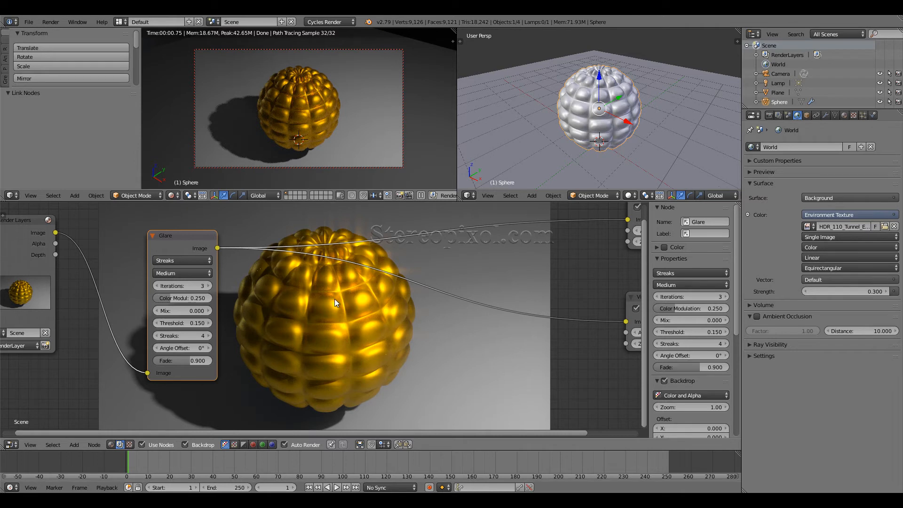
mouse_move(311, 332)
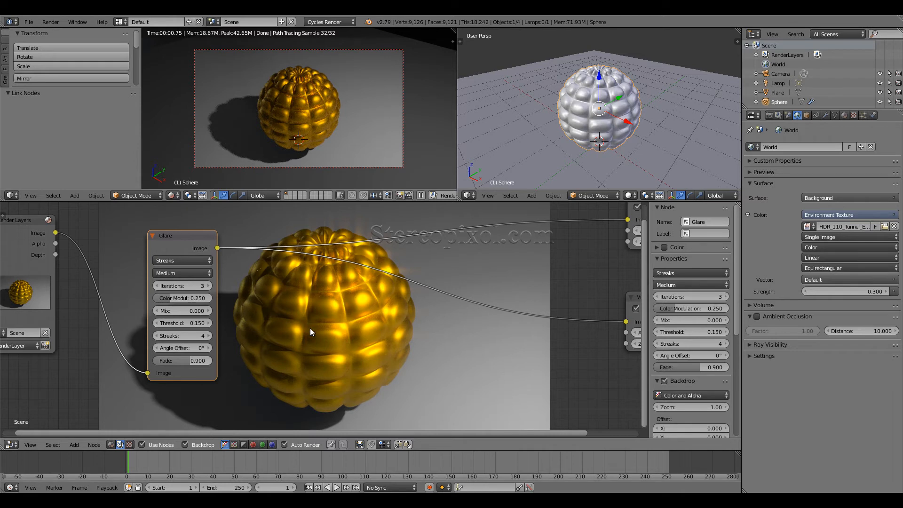
mouse_move(192, 325)
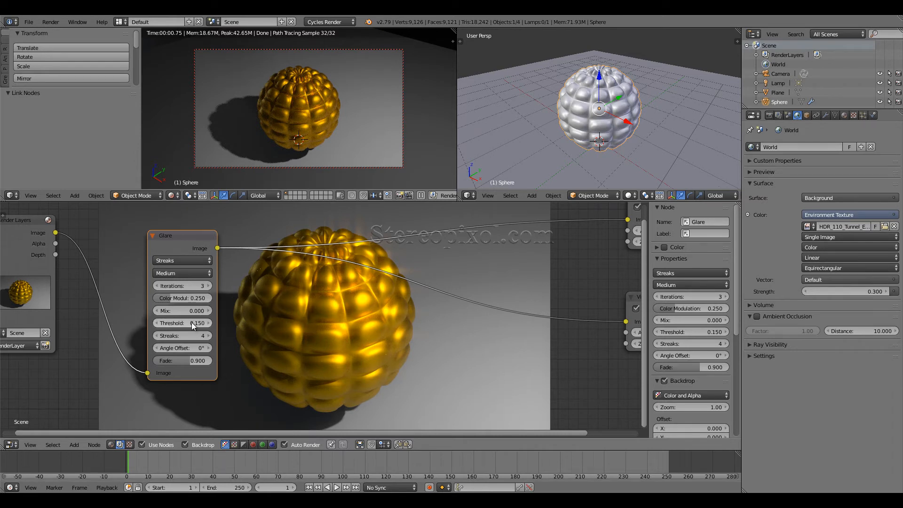
mouse_move(197, 324)
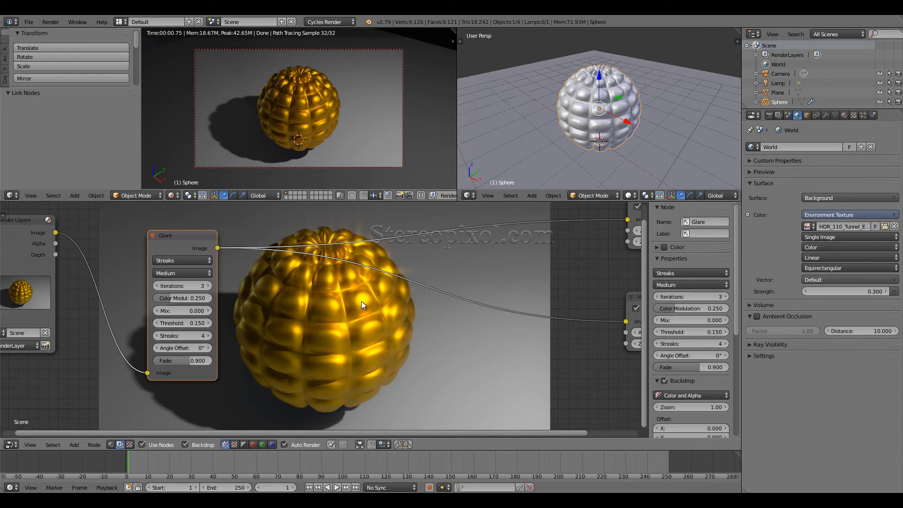
mouse_move(346, 300)
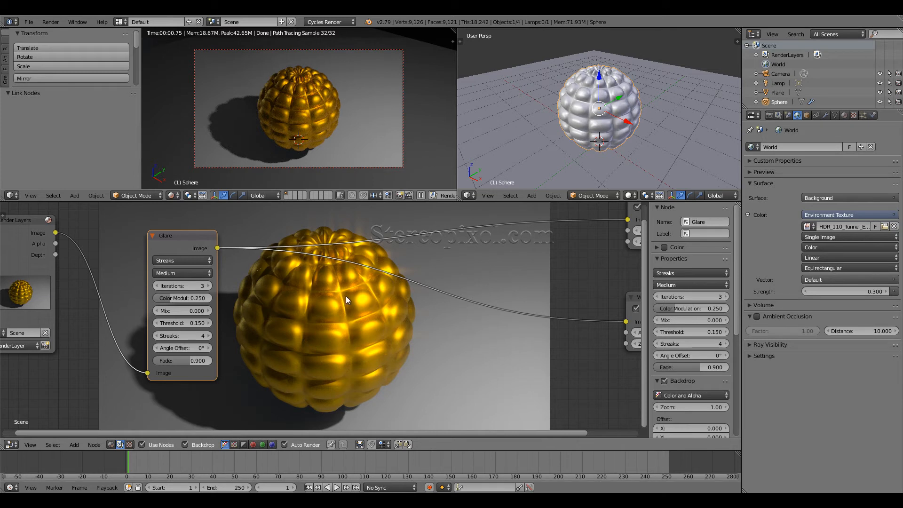
mouse_move(161, 292)
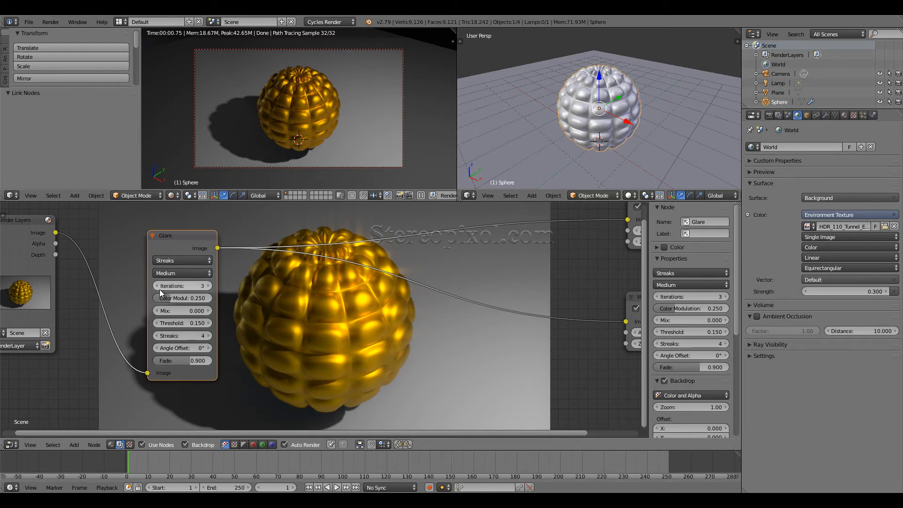
mouse_move(207, 287)
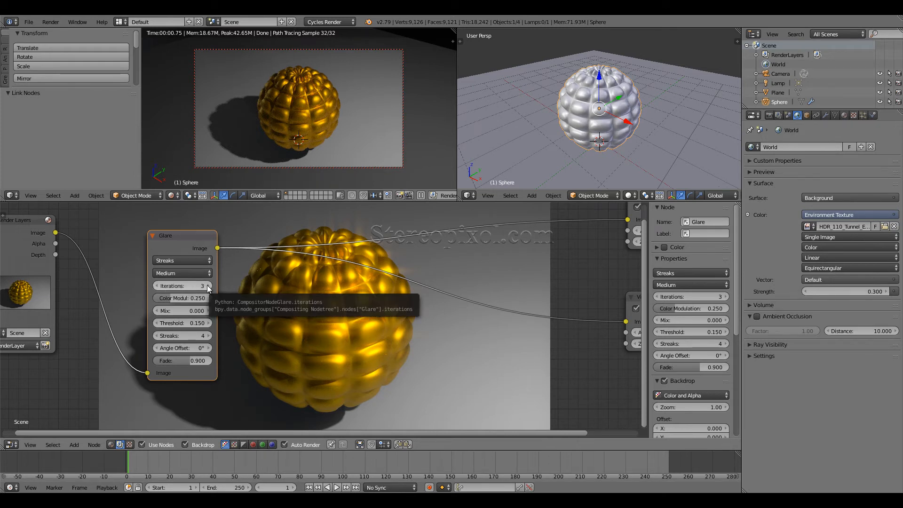
click(207, 286)
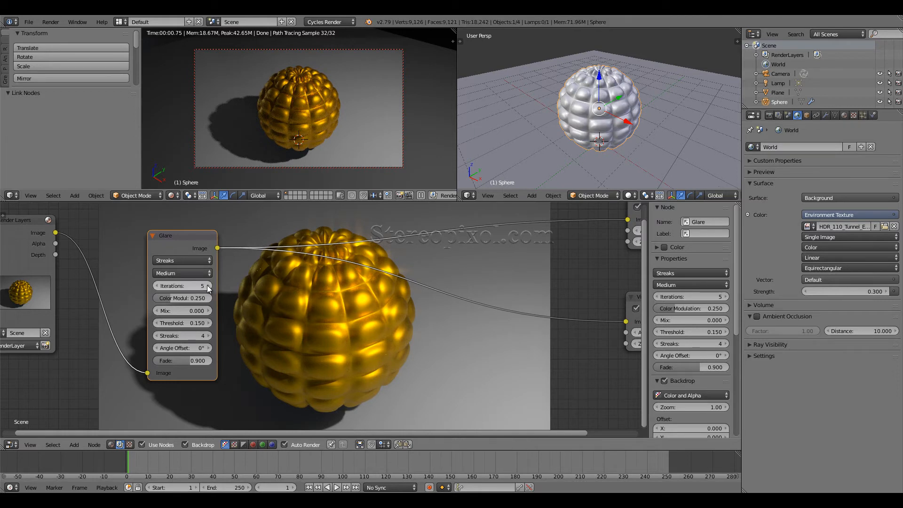
mouse_move(158, 289)
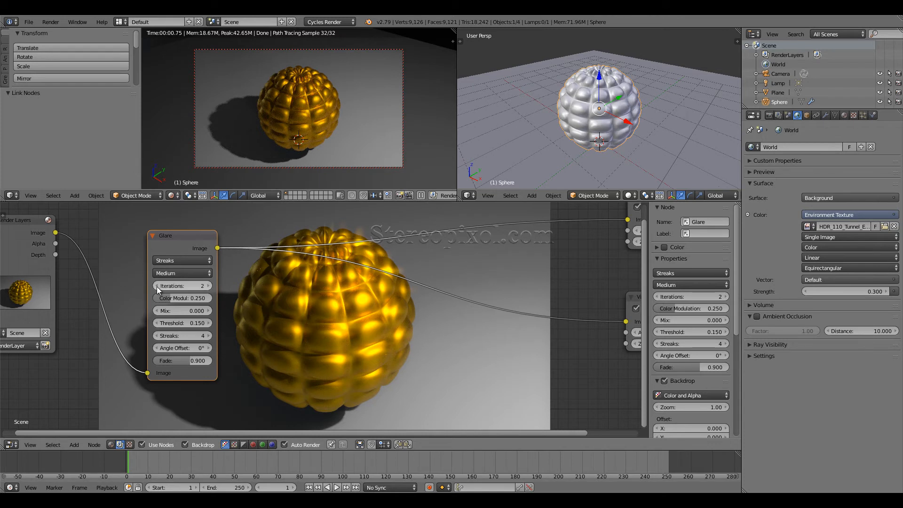
click(208, 286)
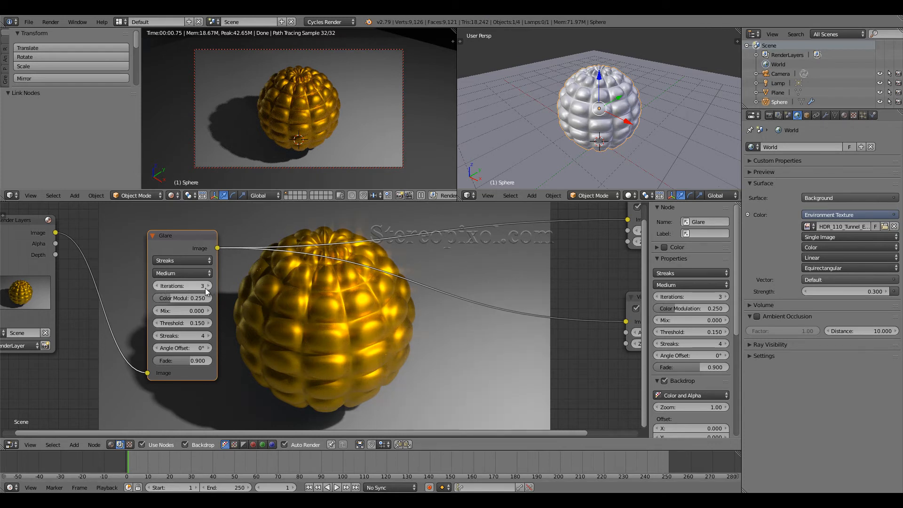
mouse_move(207, 289)
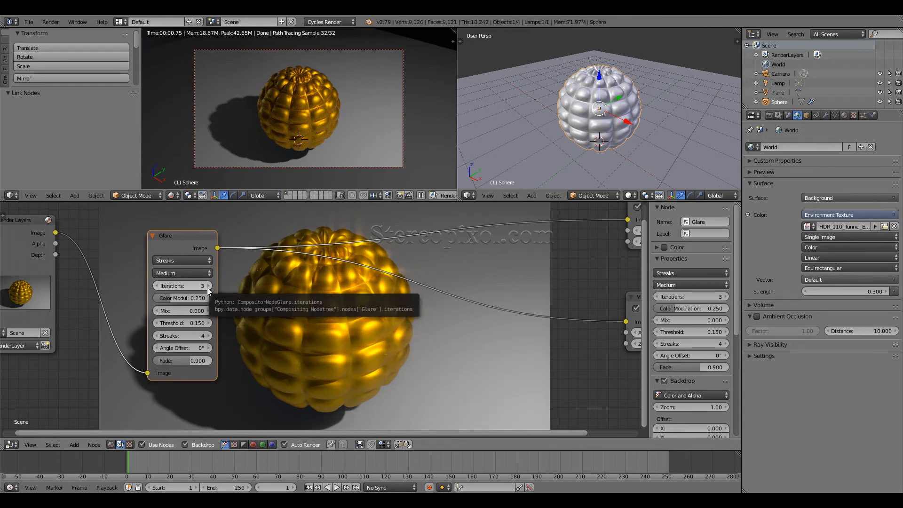
mouse_move(181, 345)
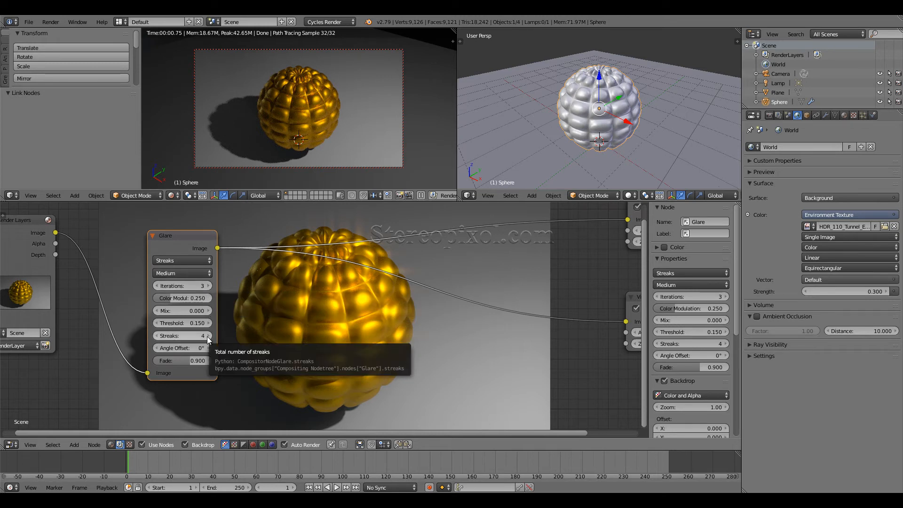
Keep the Glare streak count at 5 and rotate the angle offset to about 19°
click(209, 334)
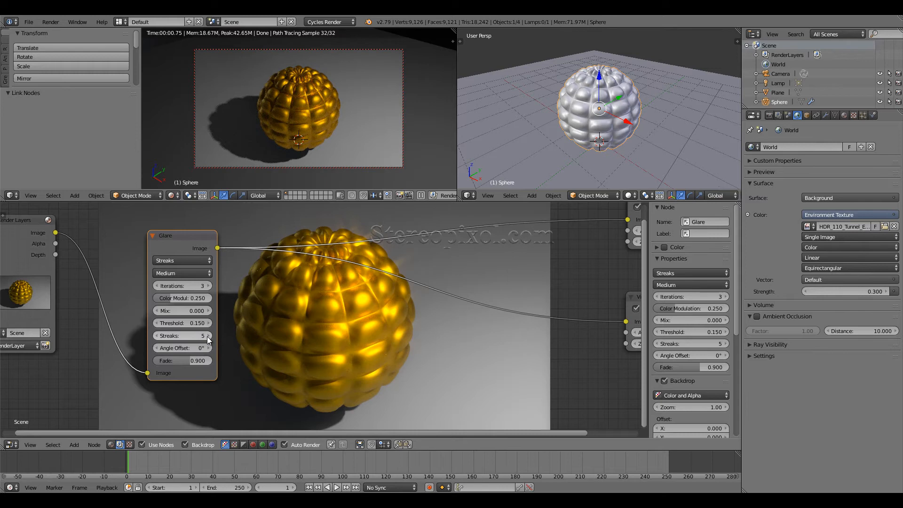
mouse_move(155, 342)
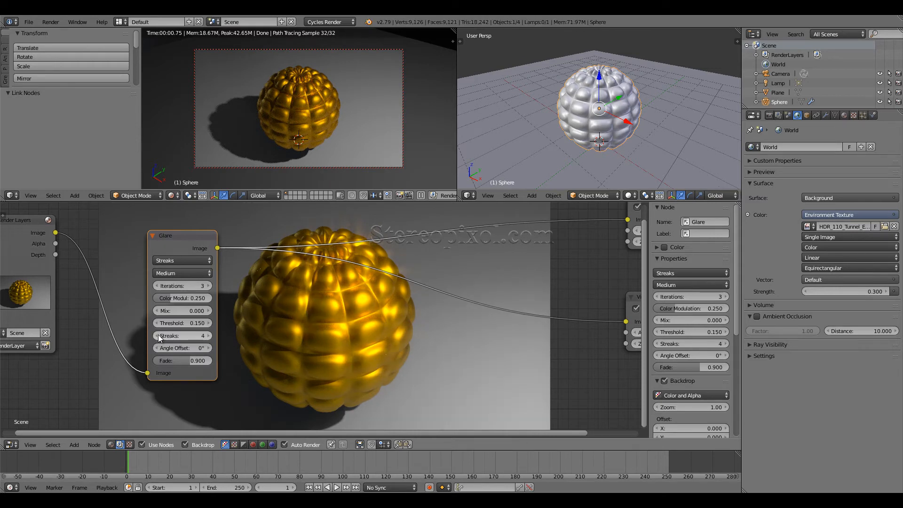
click(208, 335)
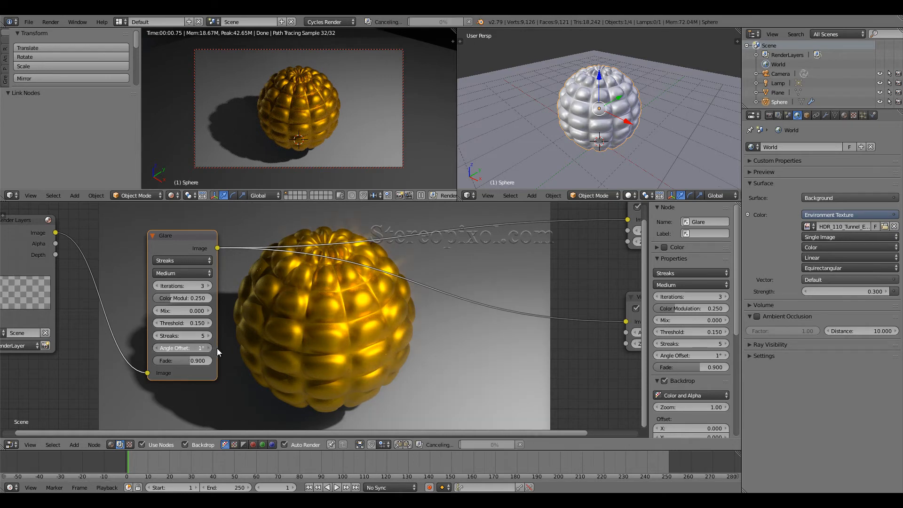
drag(182, 349, 223, 351)
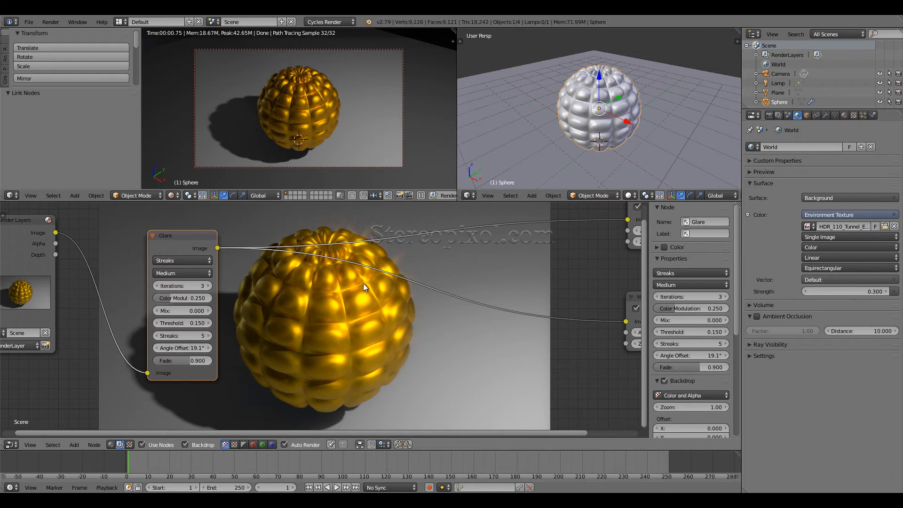
mouse_move(356, 280)
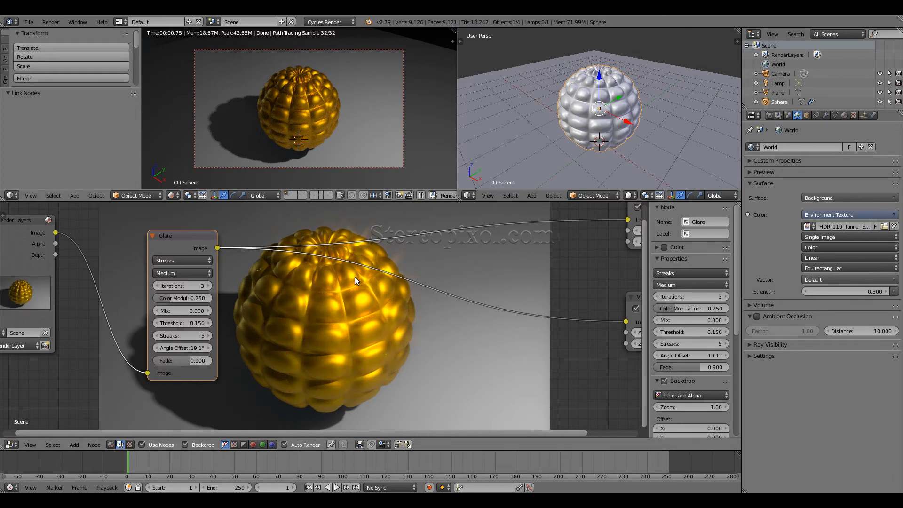
mouse_move(327, 304)
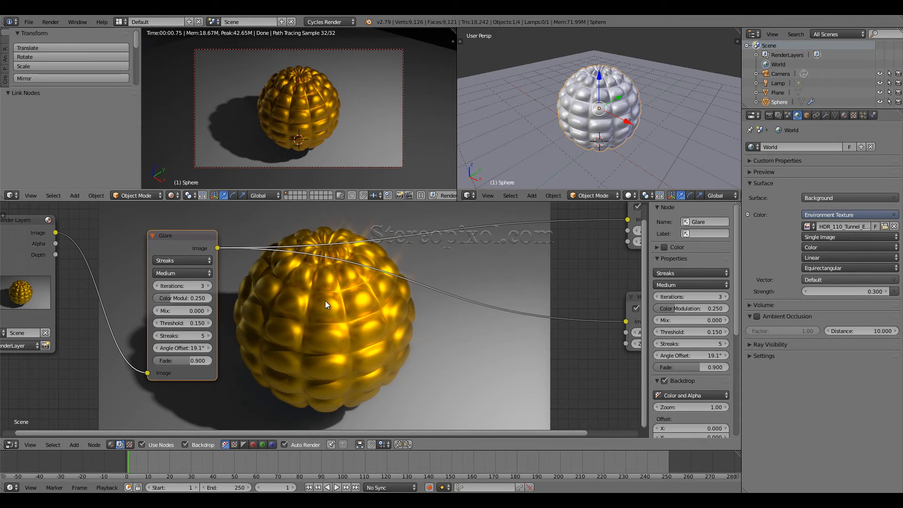
mouse_move(197, 356)
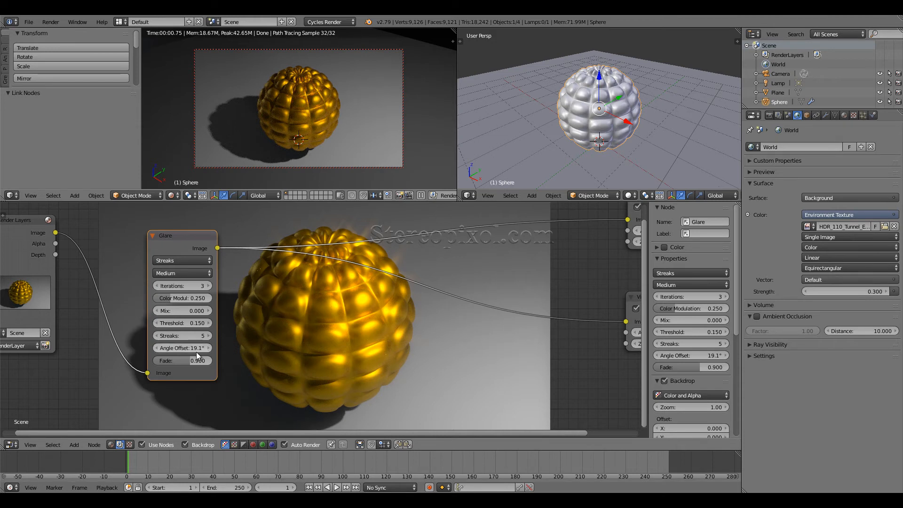
drag(182, 360, 219, 361)
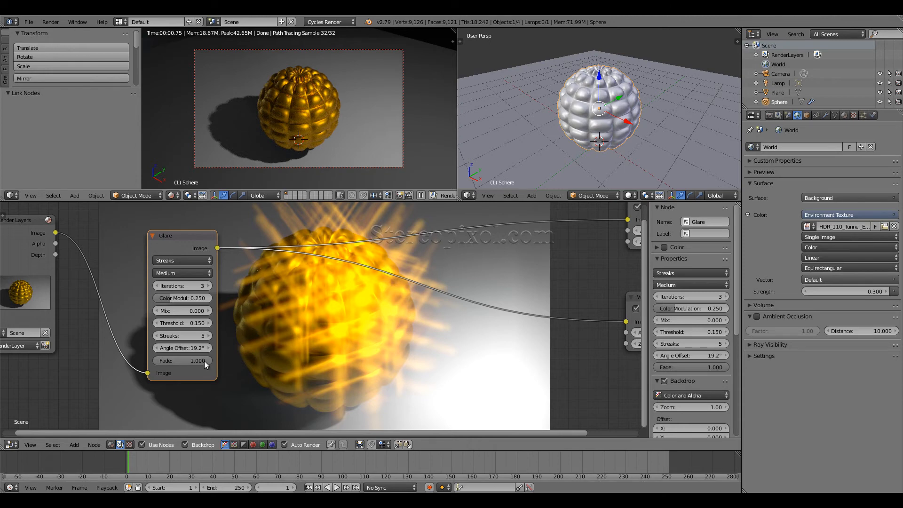
Nudge the Glare fade up and down, settling it at 0.920 with a 19.2° offset
drag(199, 360, 175, 360)
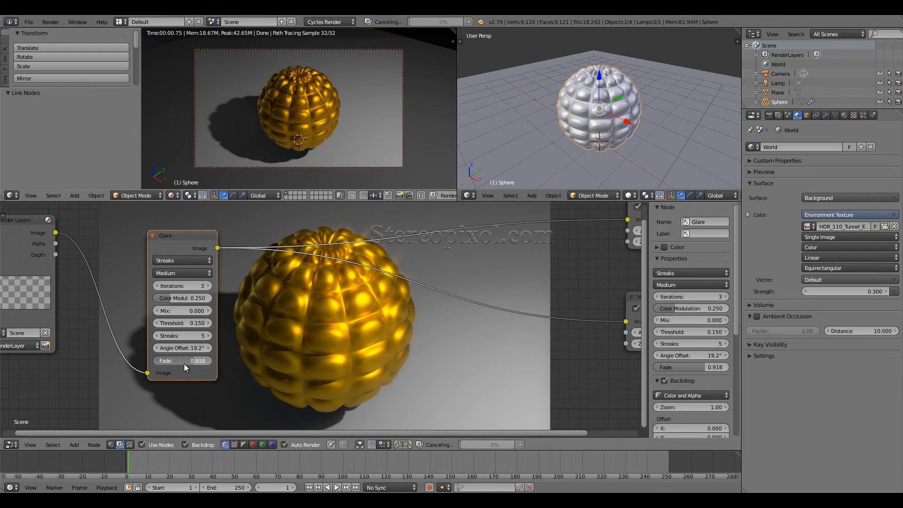
drag(182, 361, 193, 360)
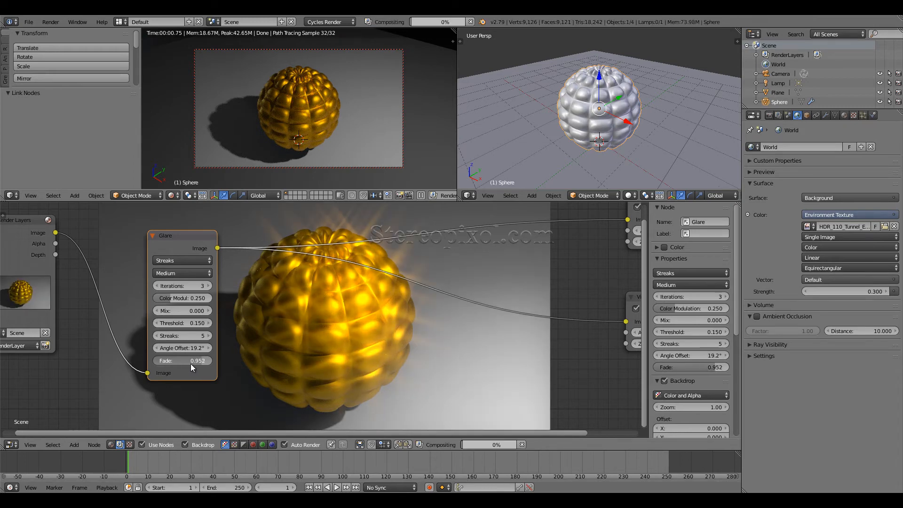
drag(199, 360, 190, 368)
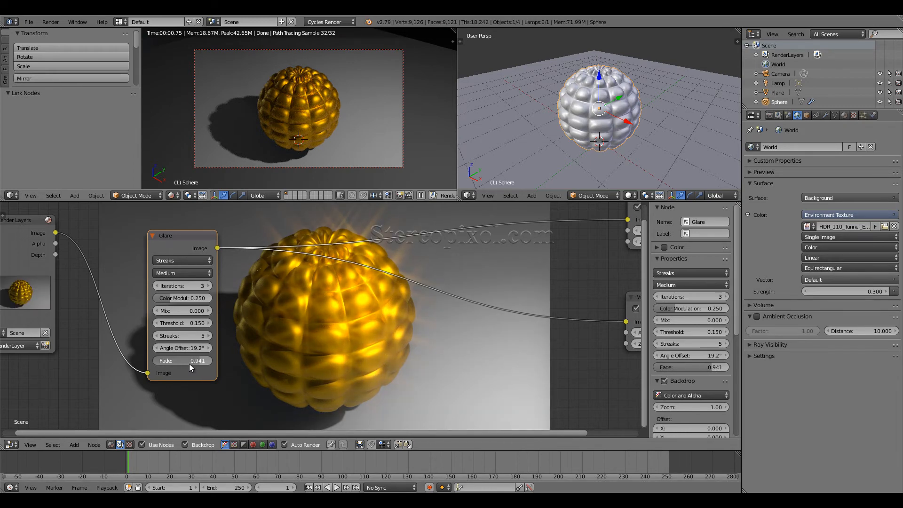
drag(182, 360, 187, 367)
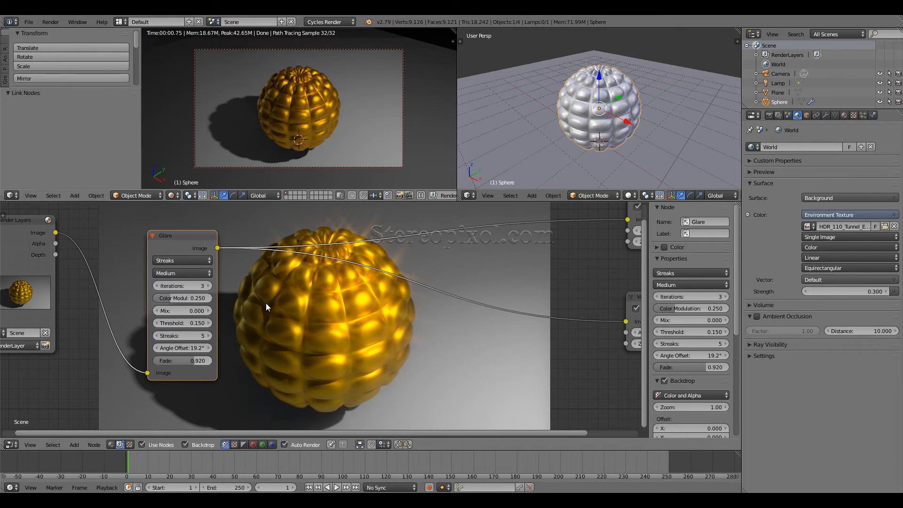
mouse_move(188, 239)
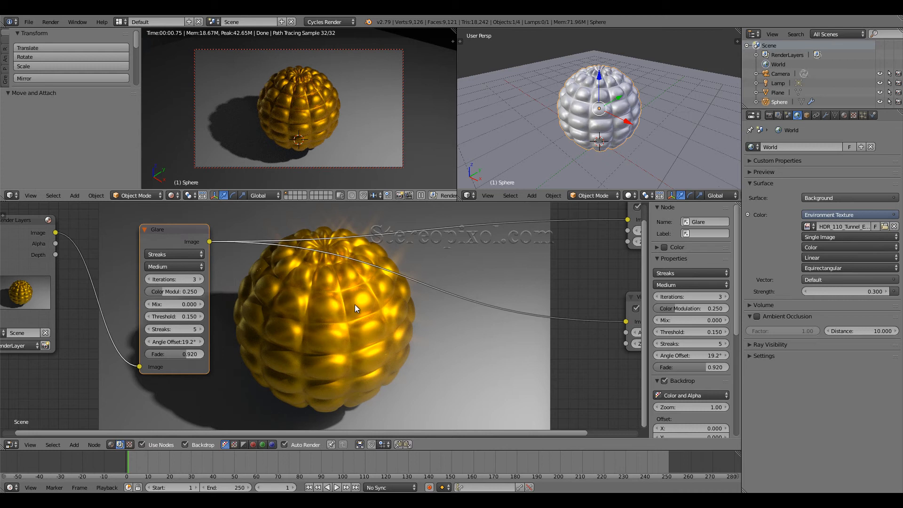
mouse_move(340, 291)
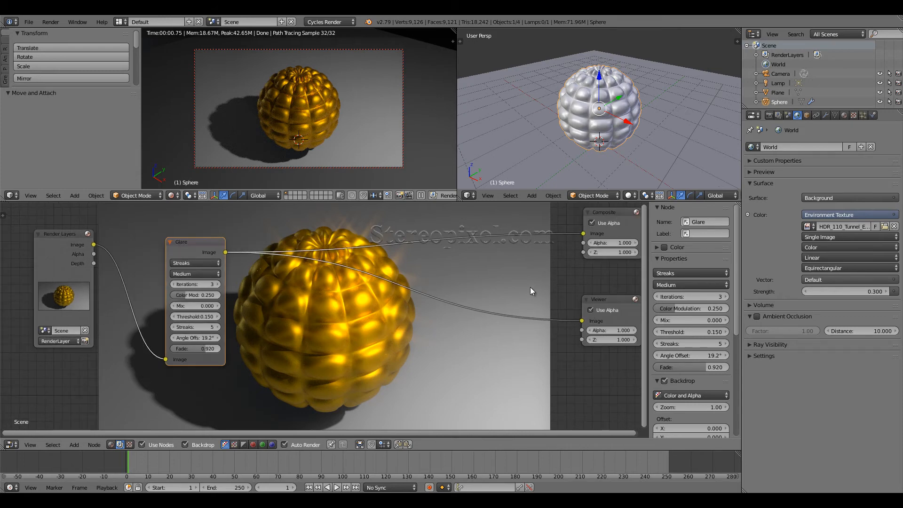
Reposition the Glare node so Render Layers, Glare, Composite and Viewer all fit in view
drag(196, 241, 241, 242)
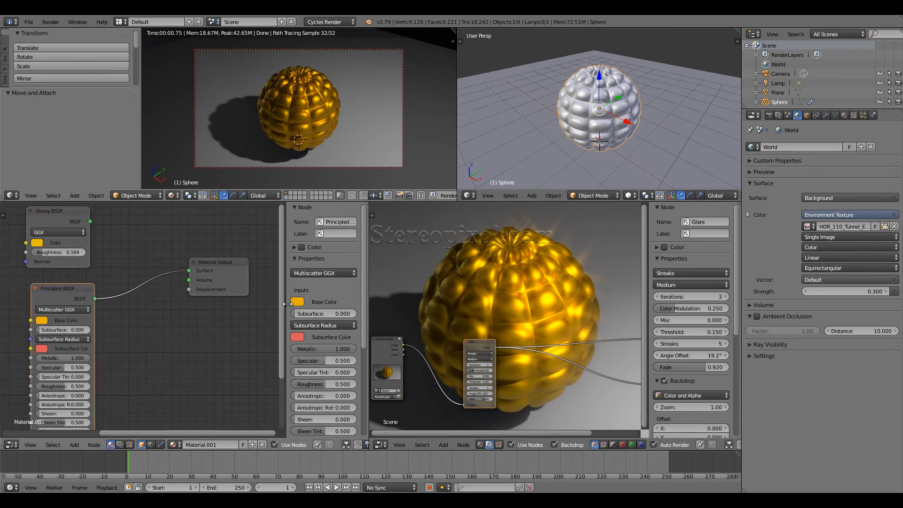
mouse_move(102, 286)
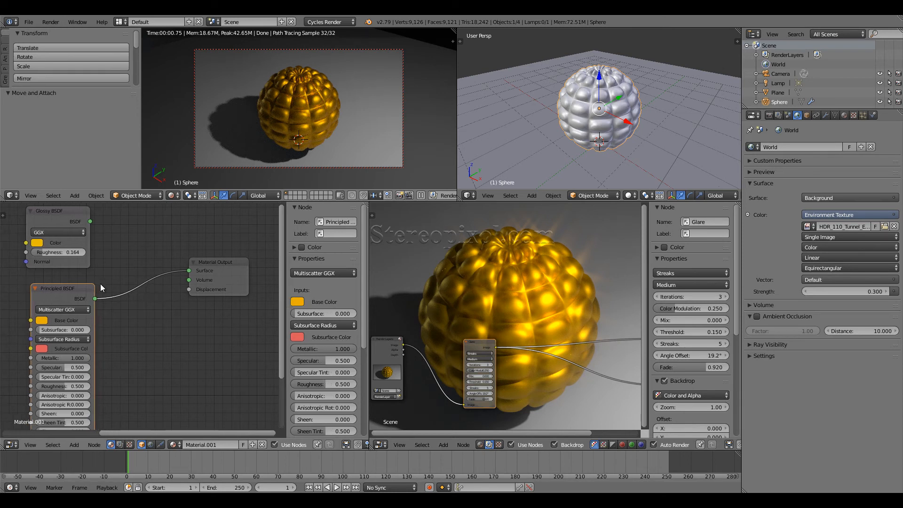
Split the lower area to show the Shader Editor beside the composited render
drag(90, 221, 173, 268)
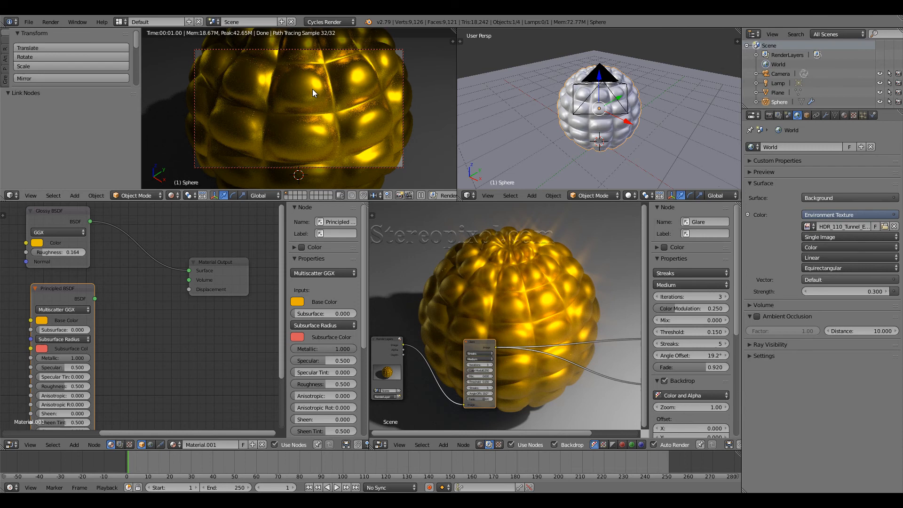
mouse_move(307, 86)
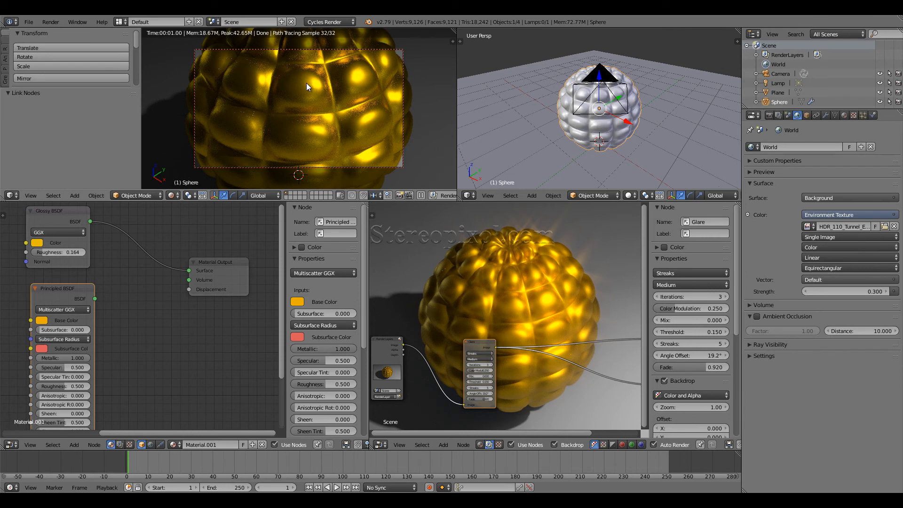
mouse_move(293, 88)
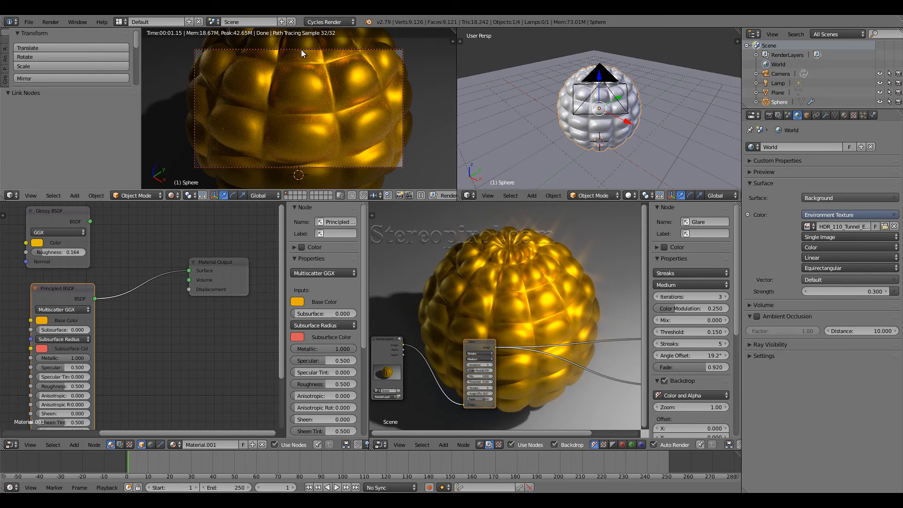
mouse_move(284, 77)
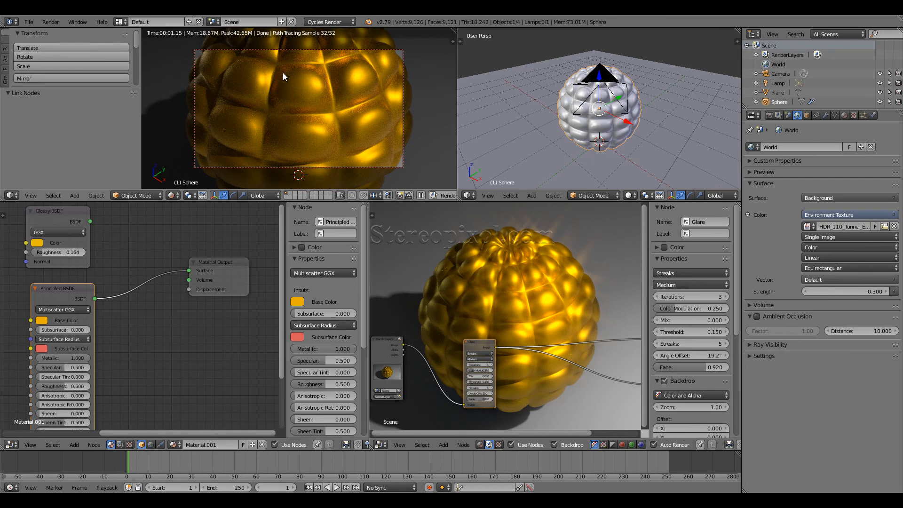
mouse_move(277, 93)
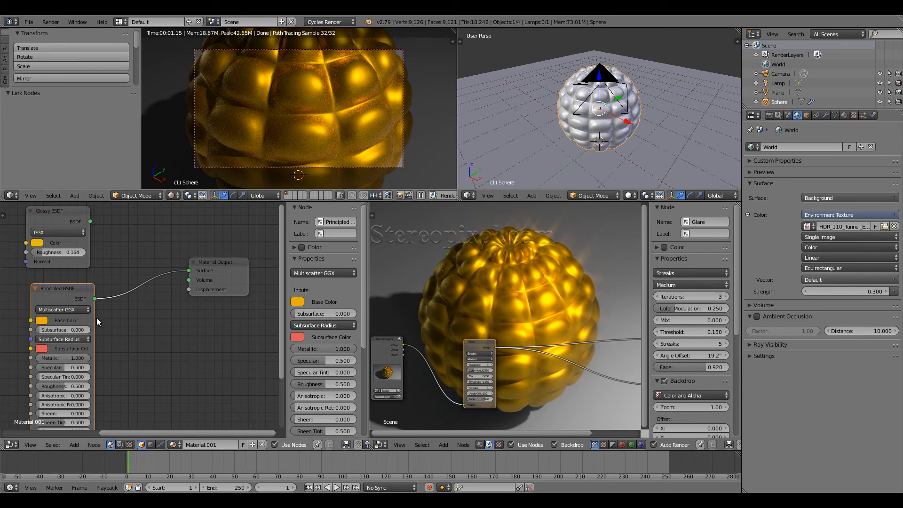
mouse_move(92, 226)
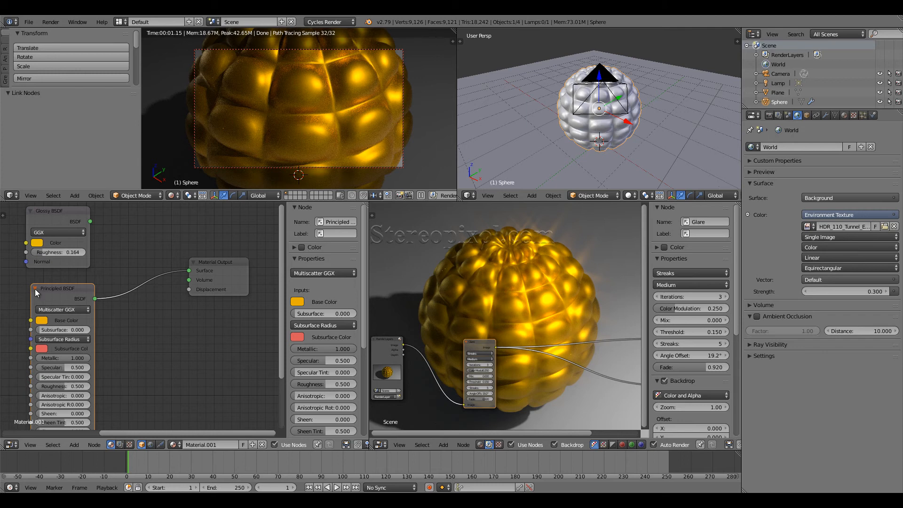
mouse_move(454, 252)
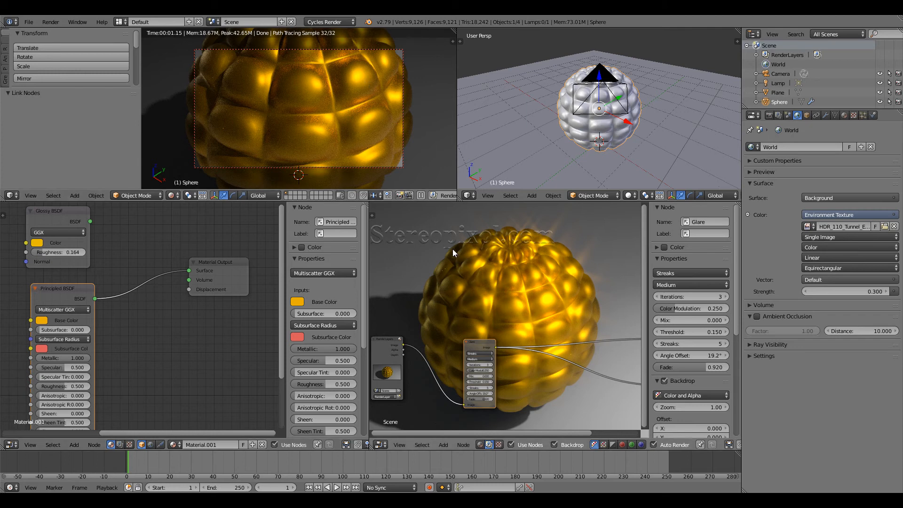
mouse_move(369, 277)
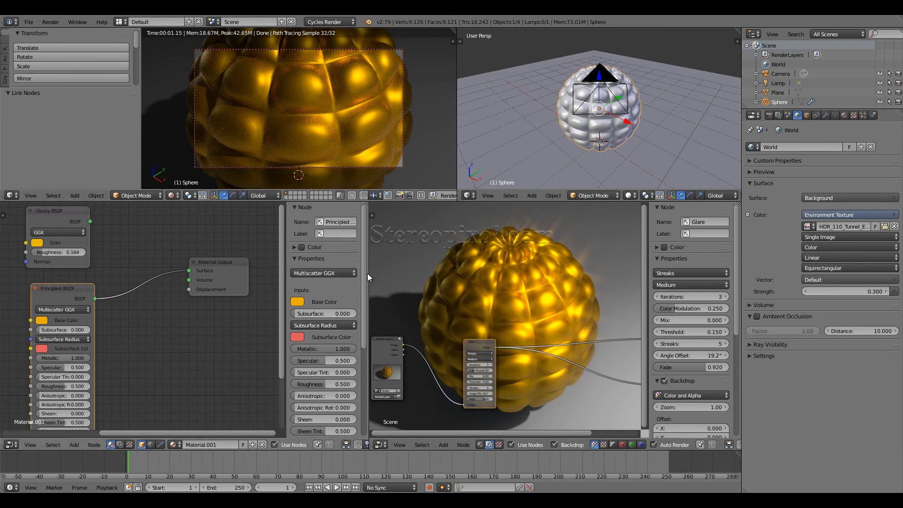
mouse_move(561, 276)
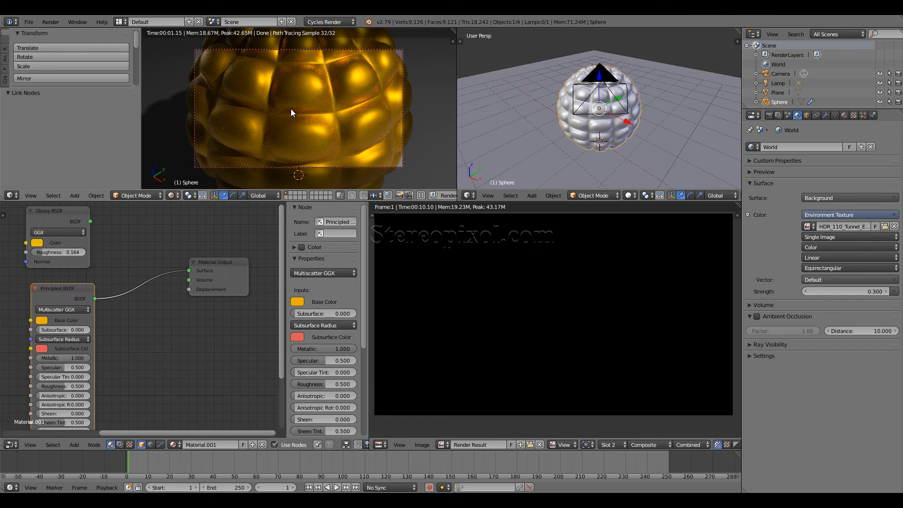
mouse_move(541, 288)
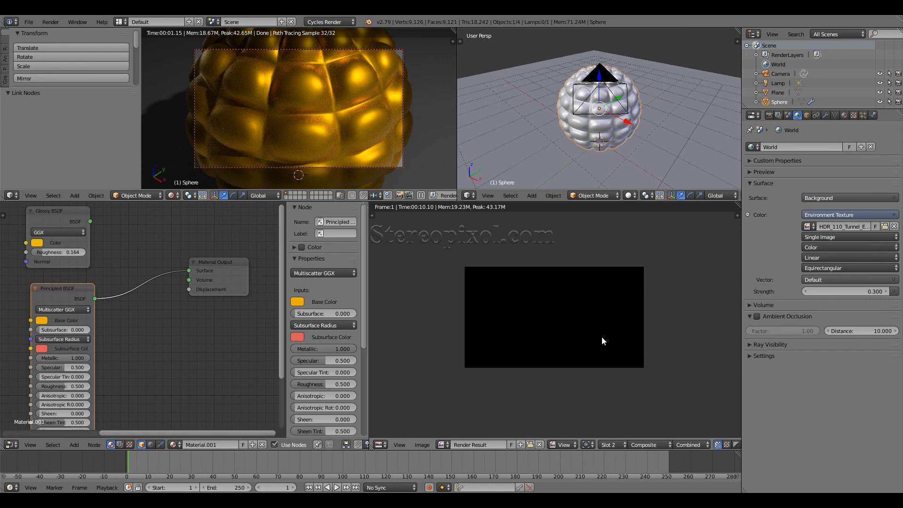
mouse_move(567, 335)
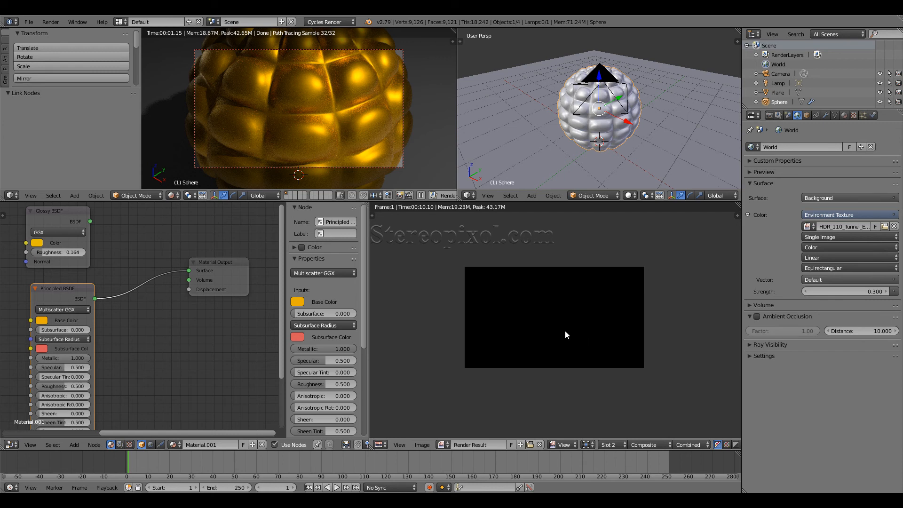
mouse_move(506, 326)
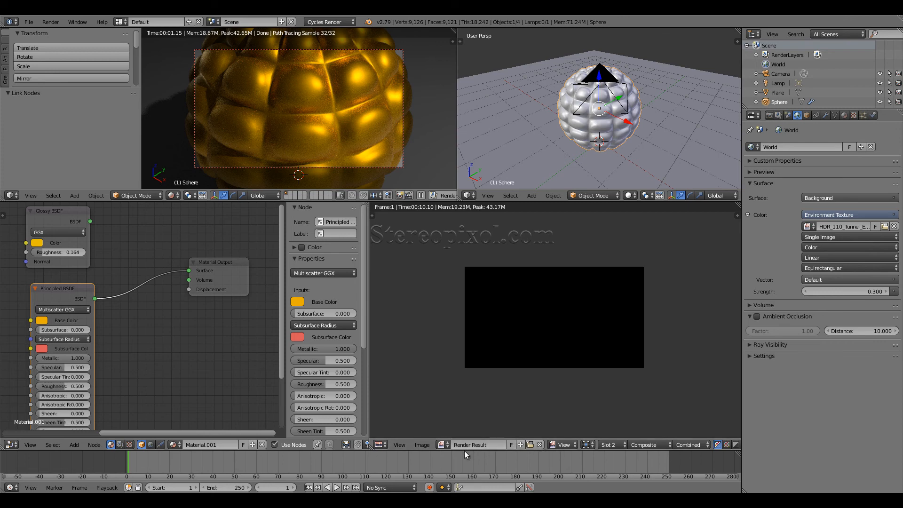
mouse_move(448, 327)
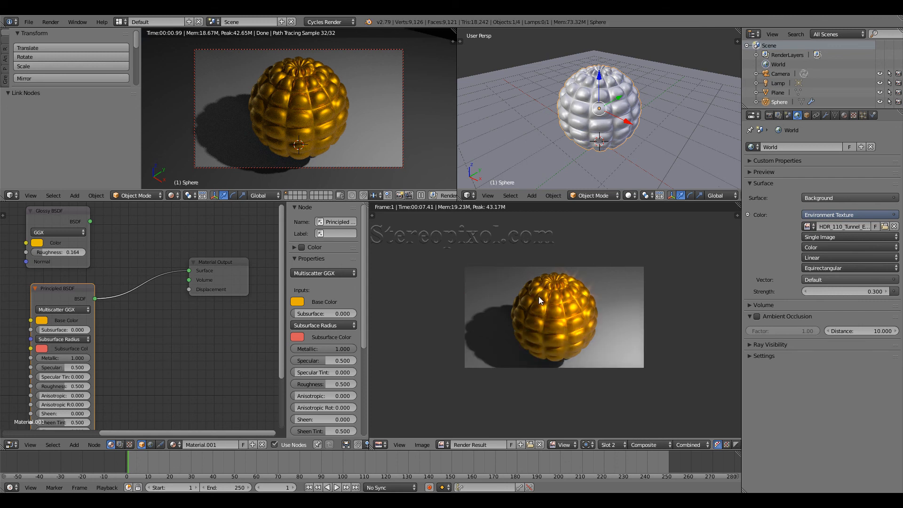
mouse_move(546, 309)
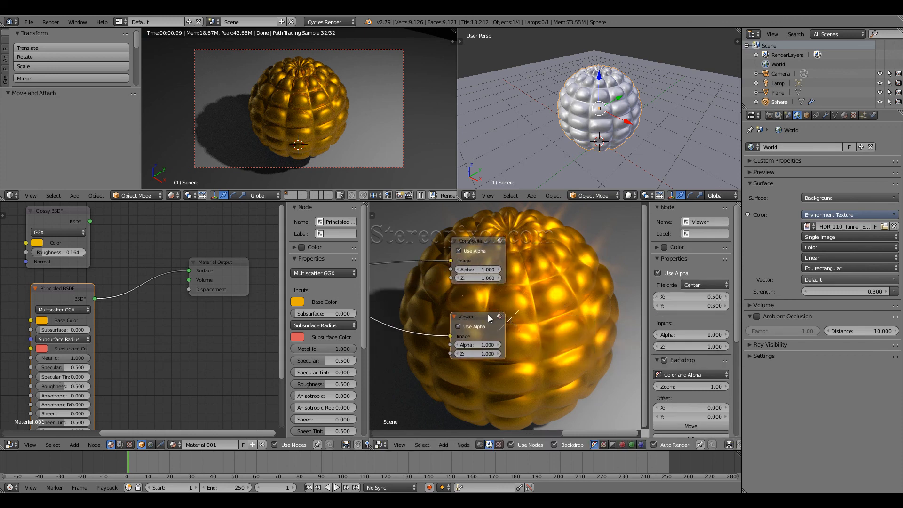
mouse_move(483, 311)
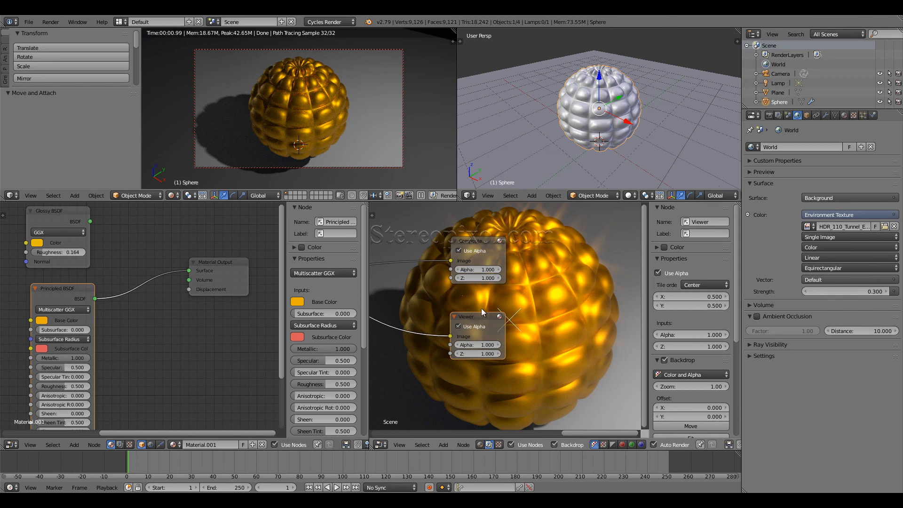